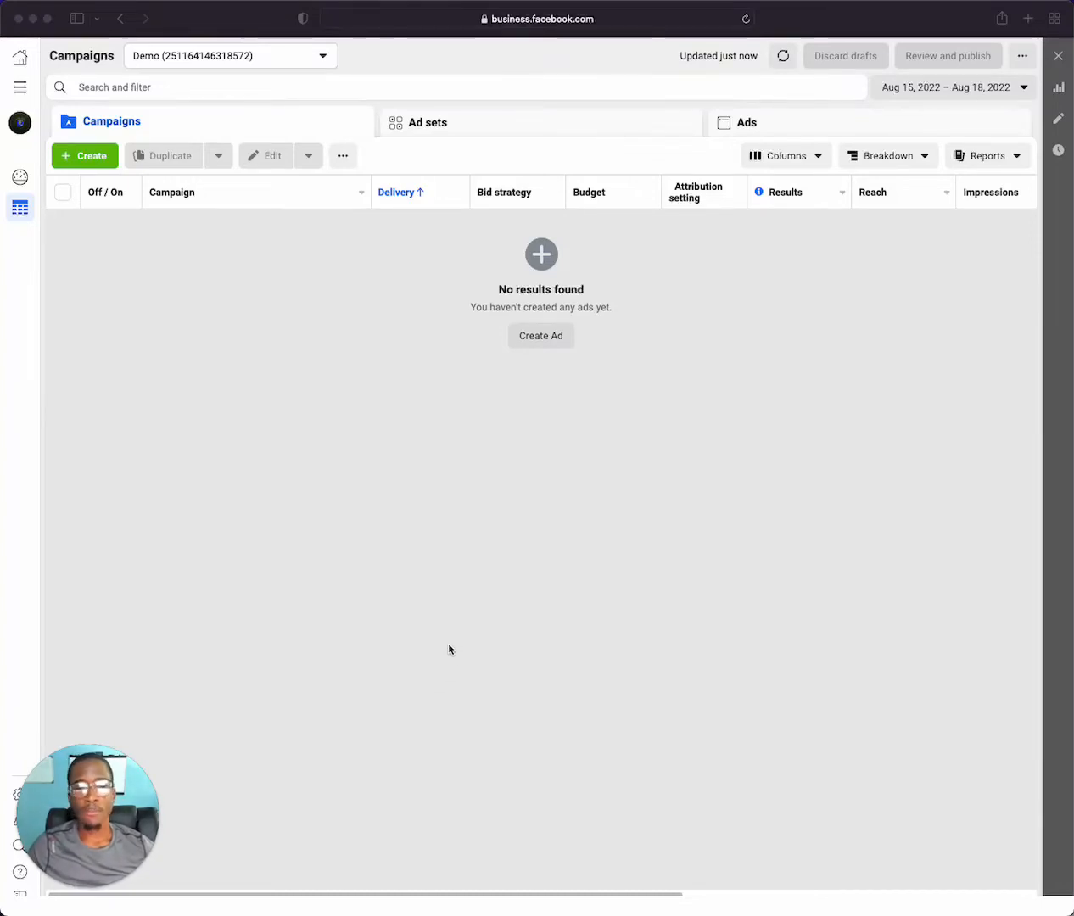
mouse_move(441, 650)
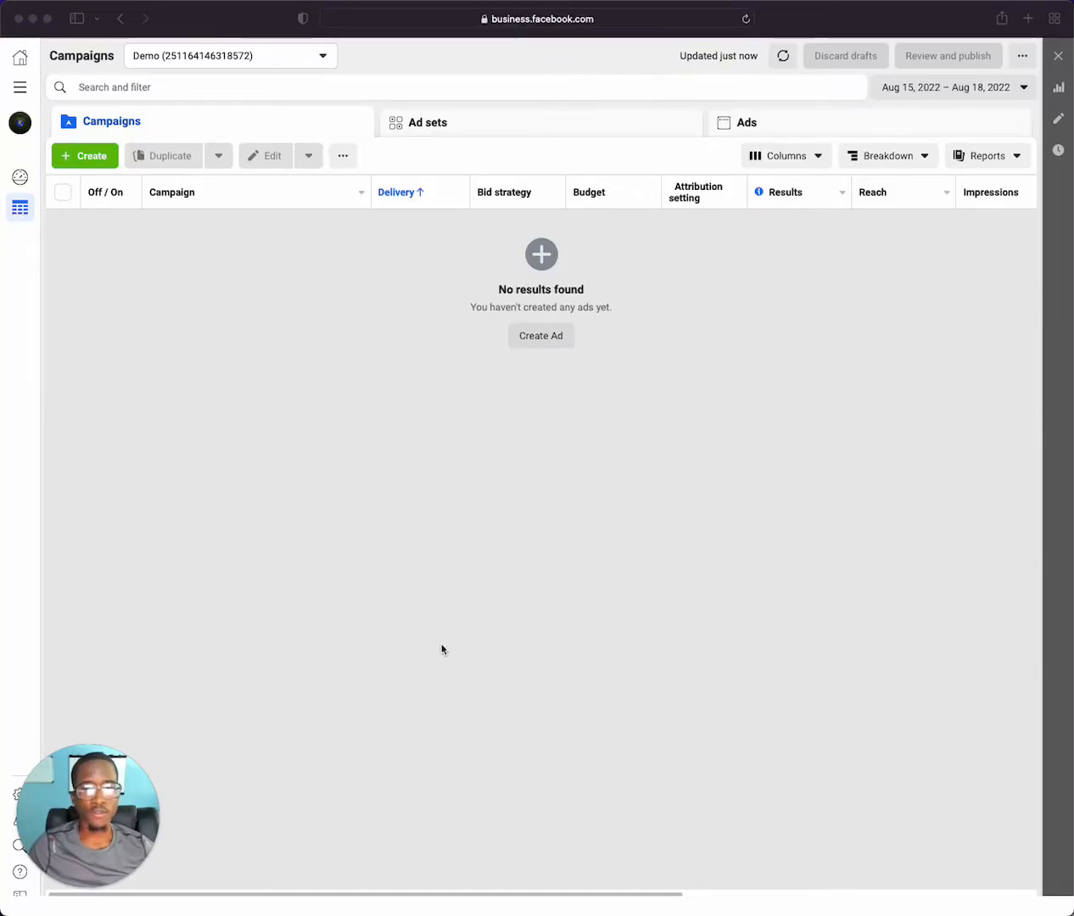
mouse_move(393, 604)
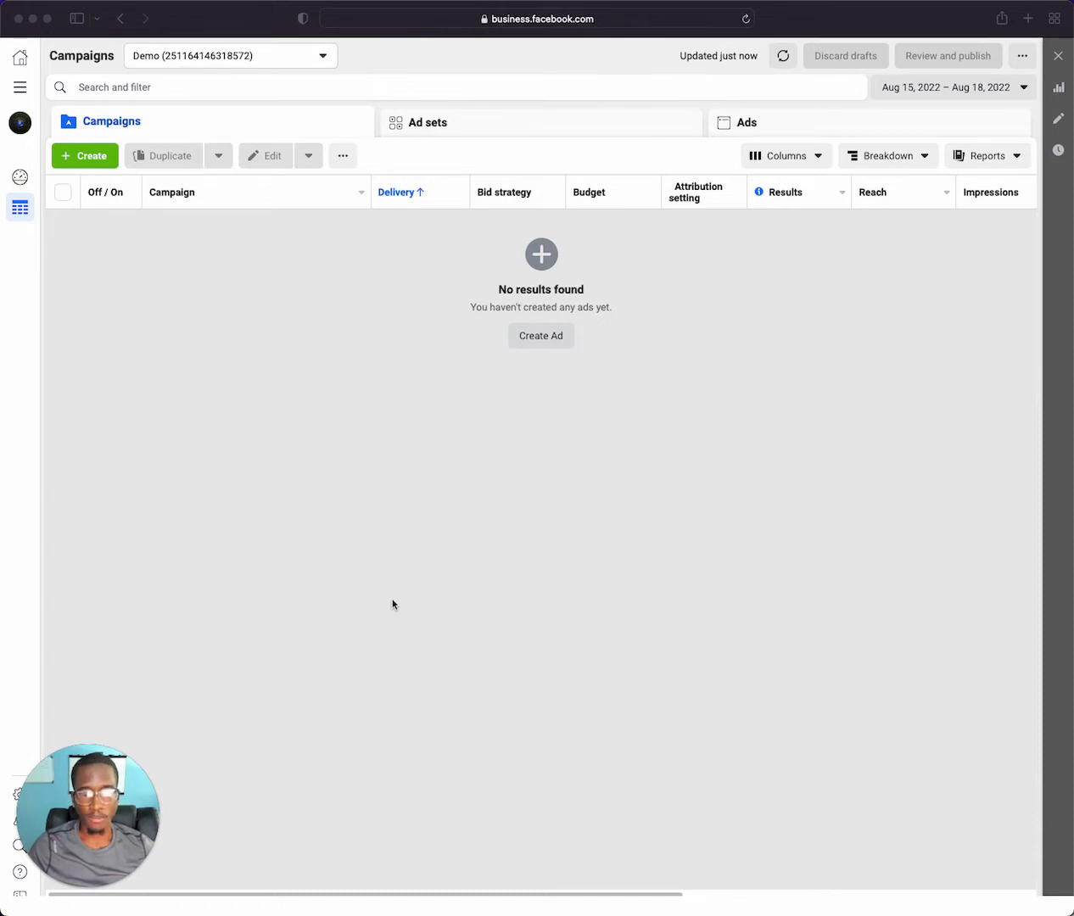
mouse_move(354, 531)
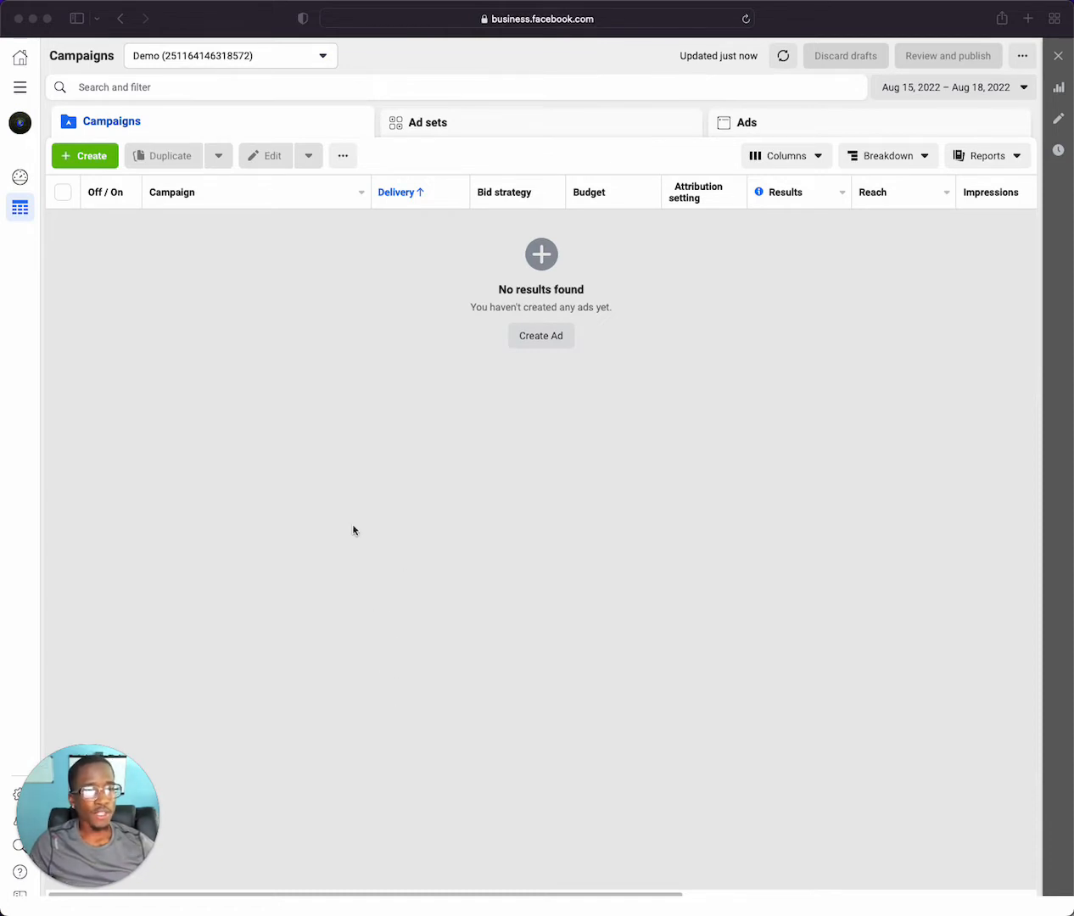
mouse_move(340, 536)
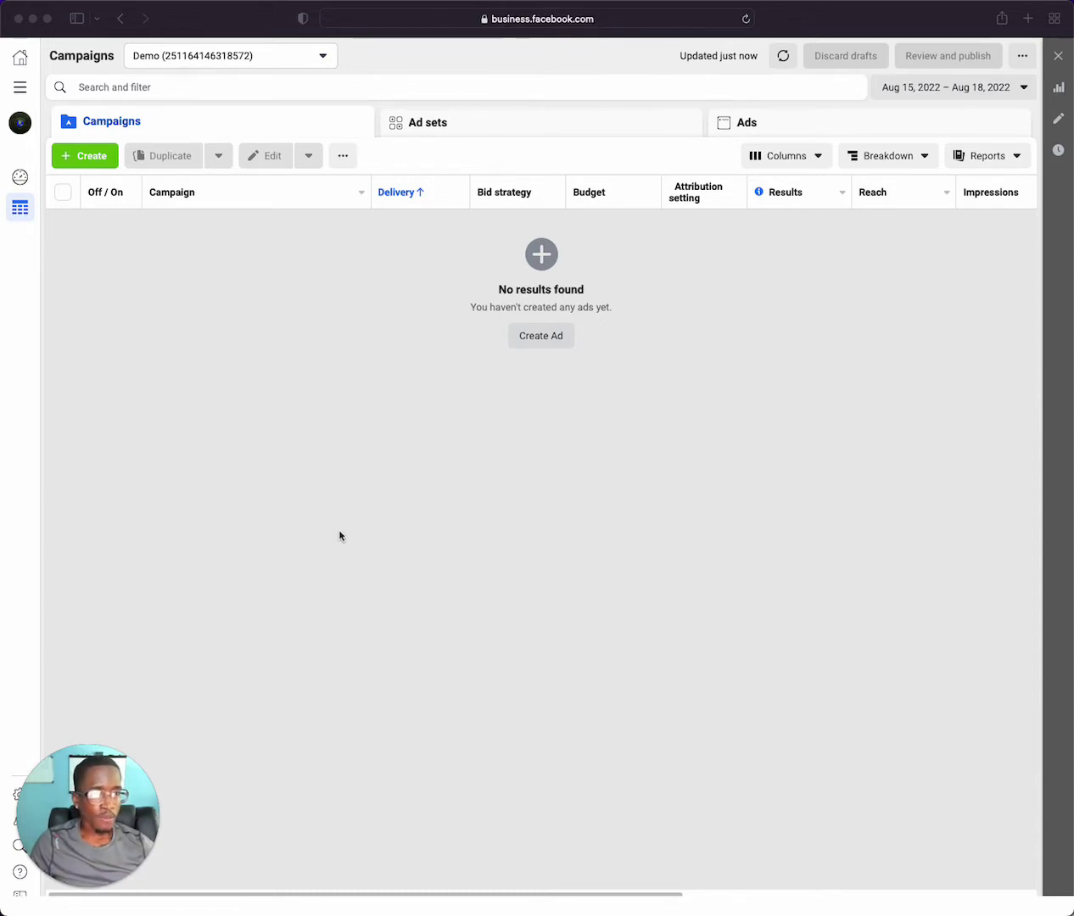
mouse_move(354, 547)
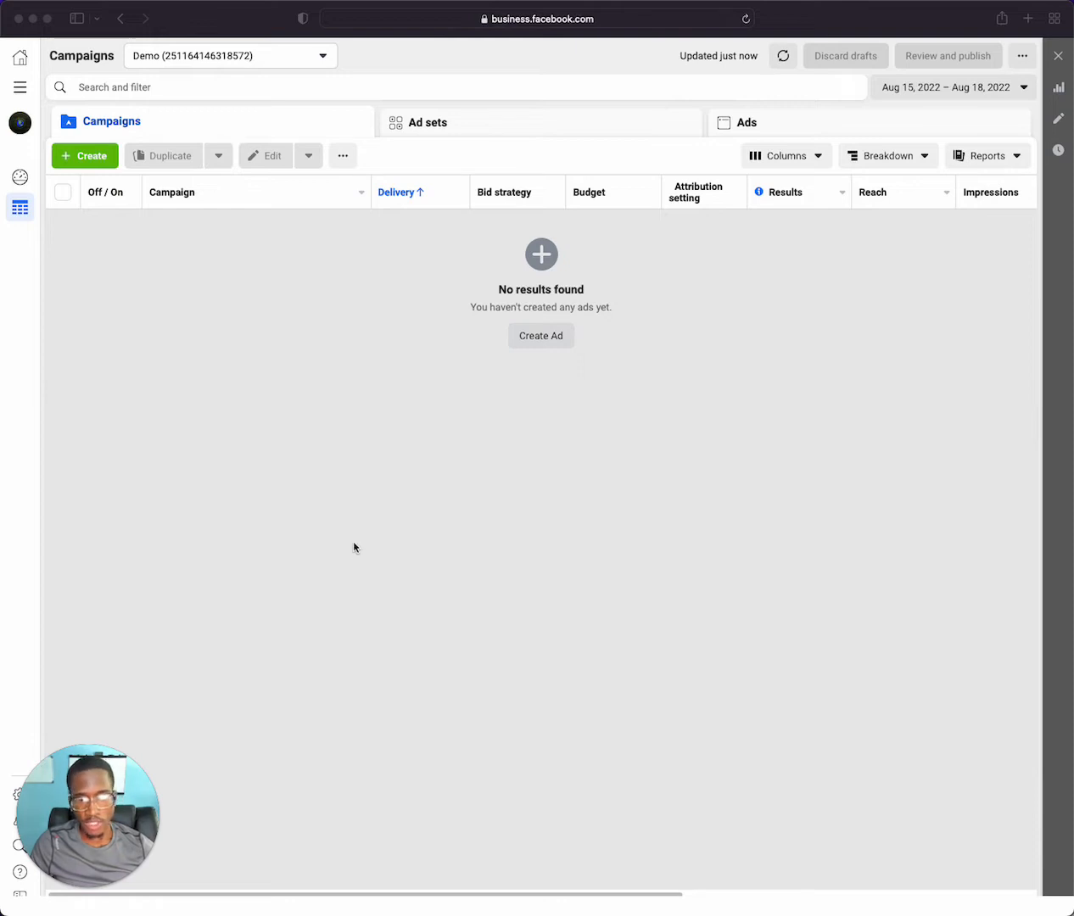
mouse_move(625, 452)
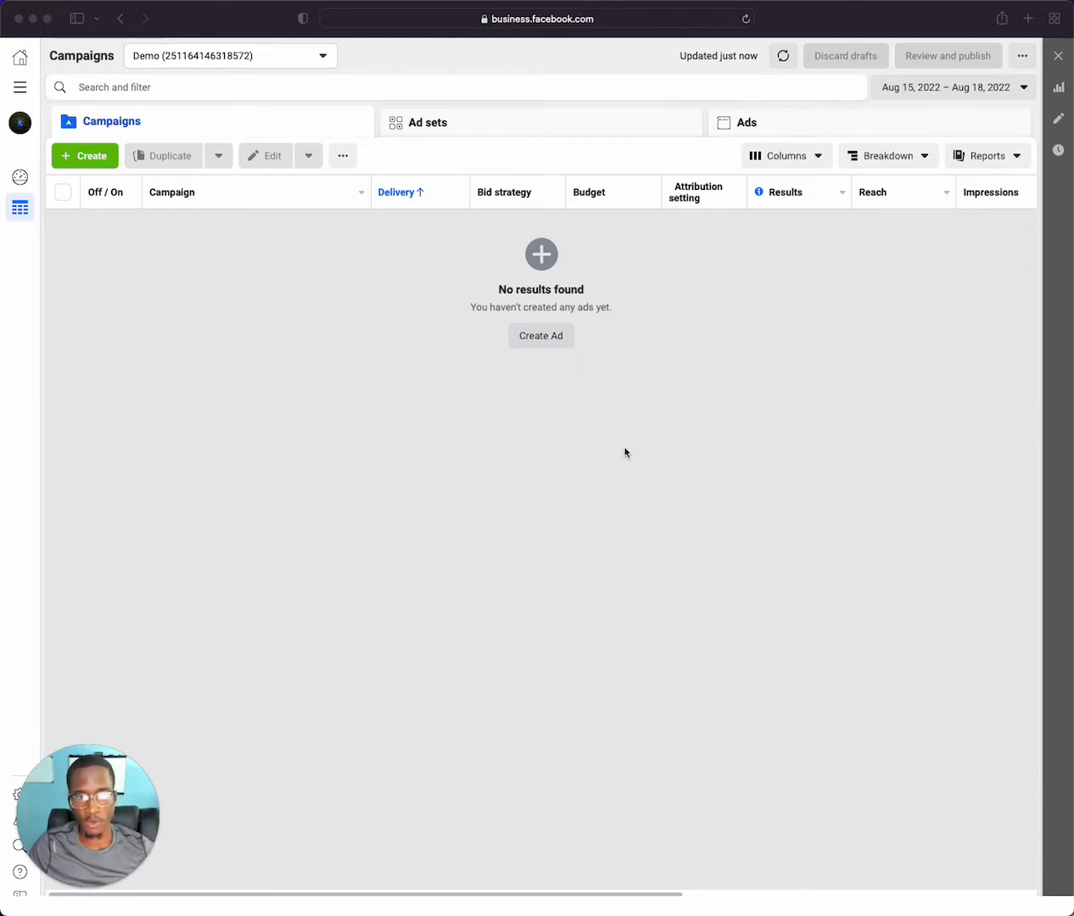
mouse_move(529, 541)
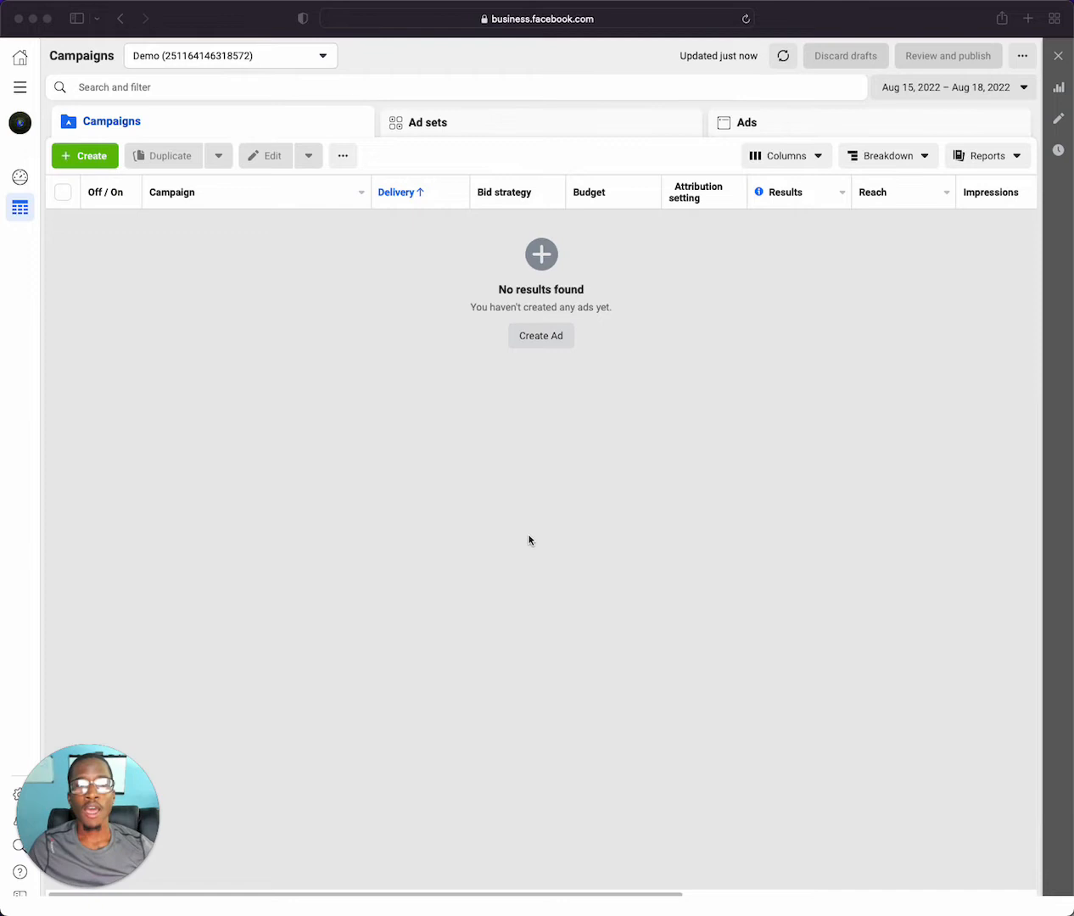
mouse_move(640, 745)
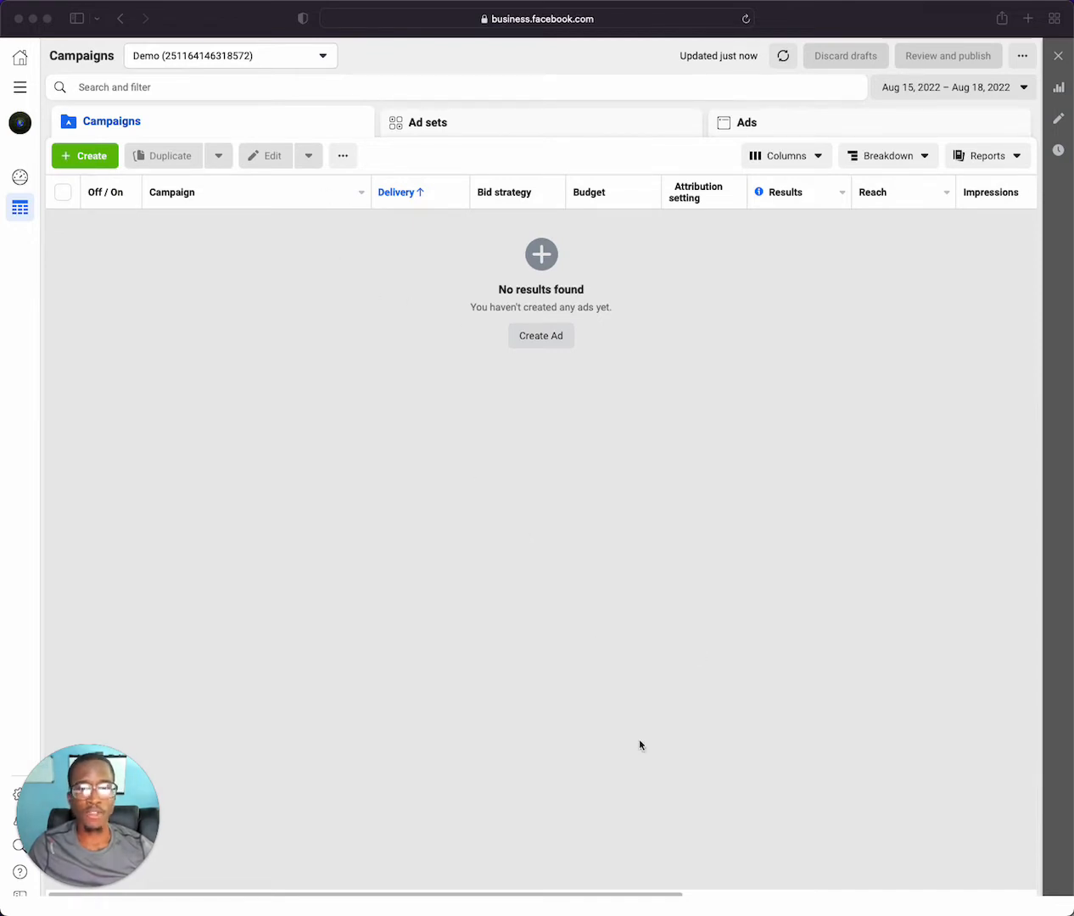
mouse_move(531, 701)
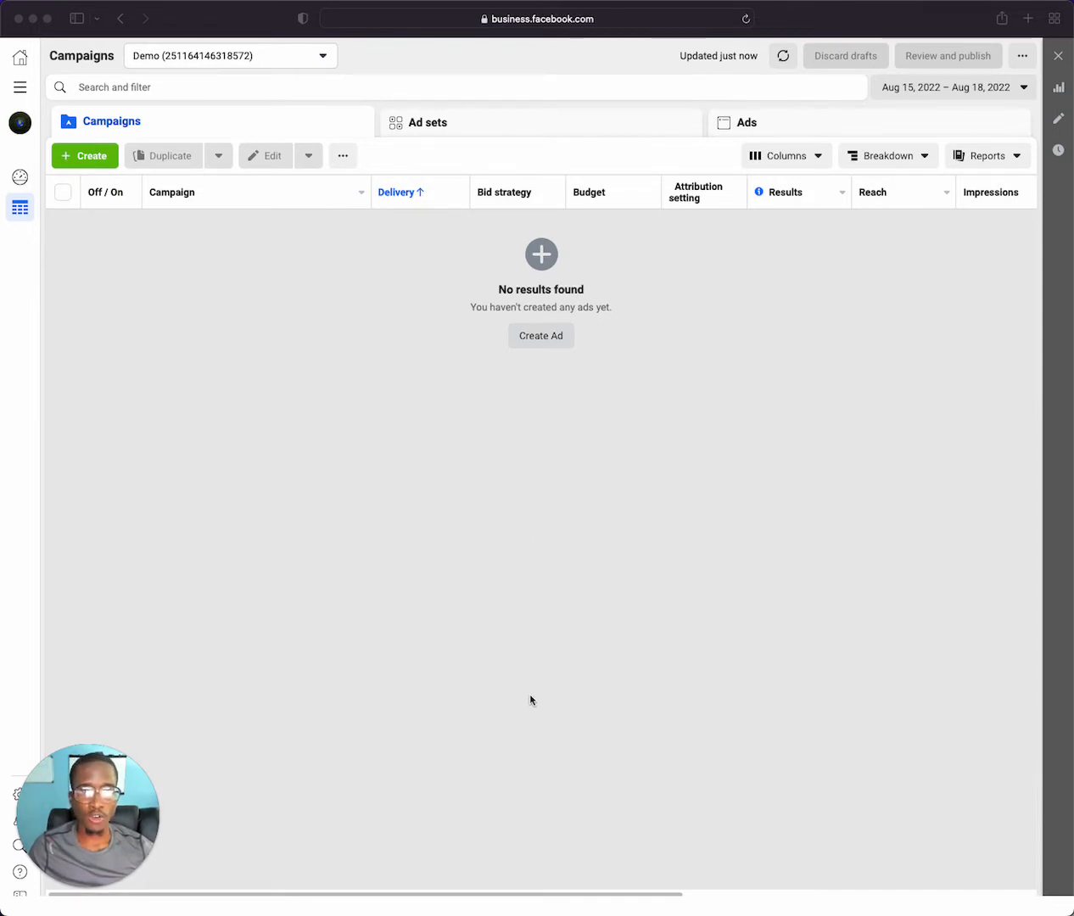
mouse_move(528, 690)
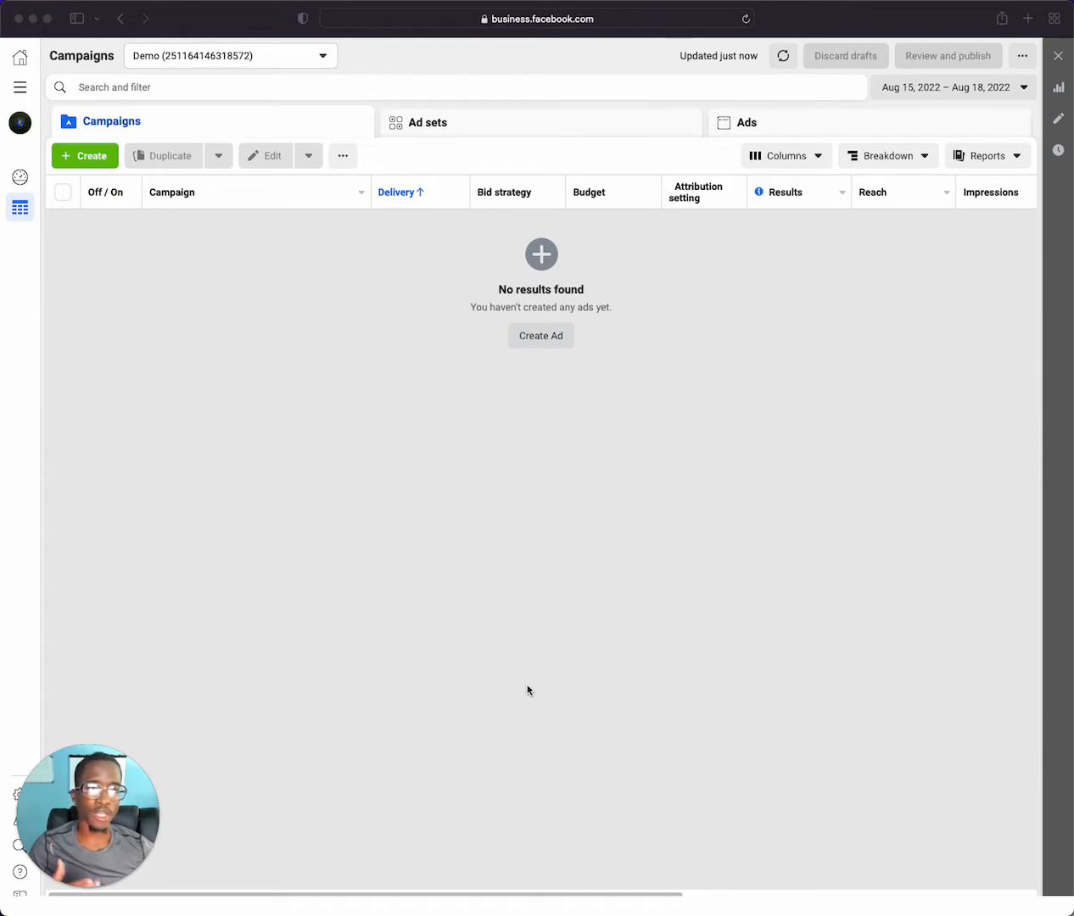
mouse_move(393, 513)
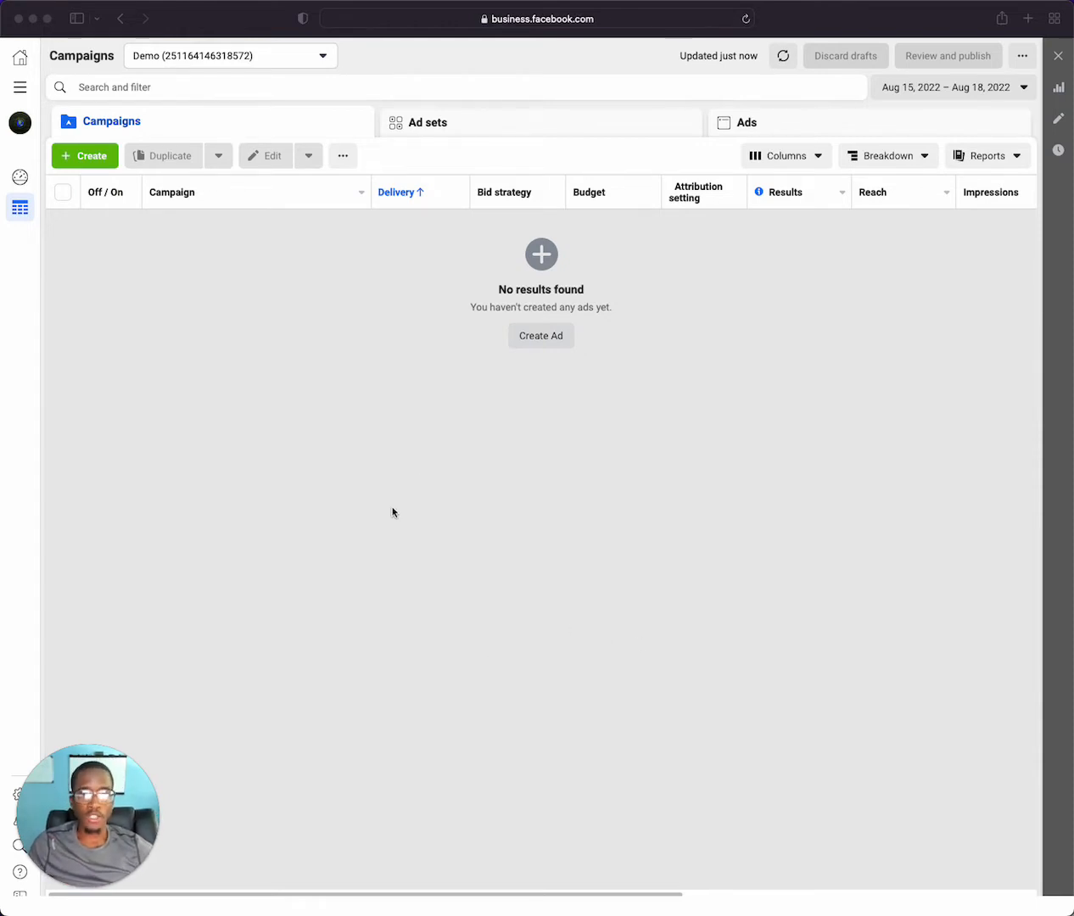
mouse_move(369, 469)
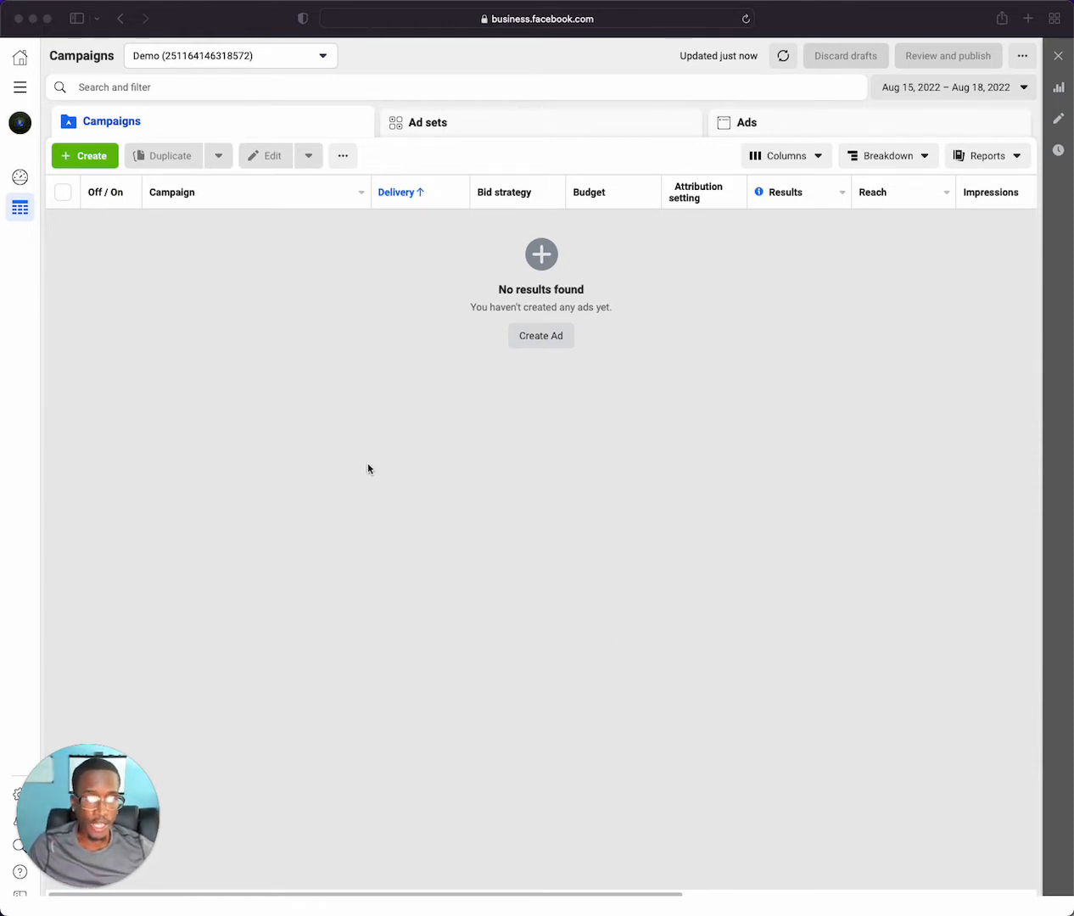
mouse_move(66, 167)
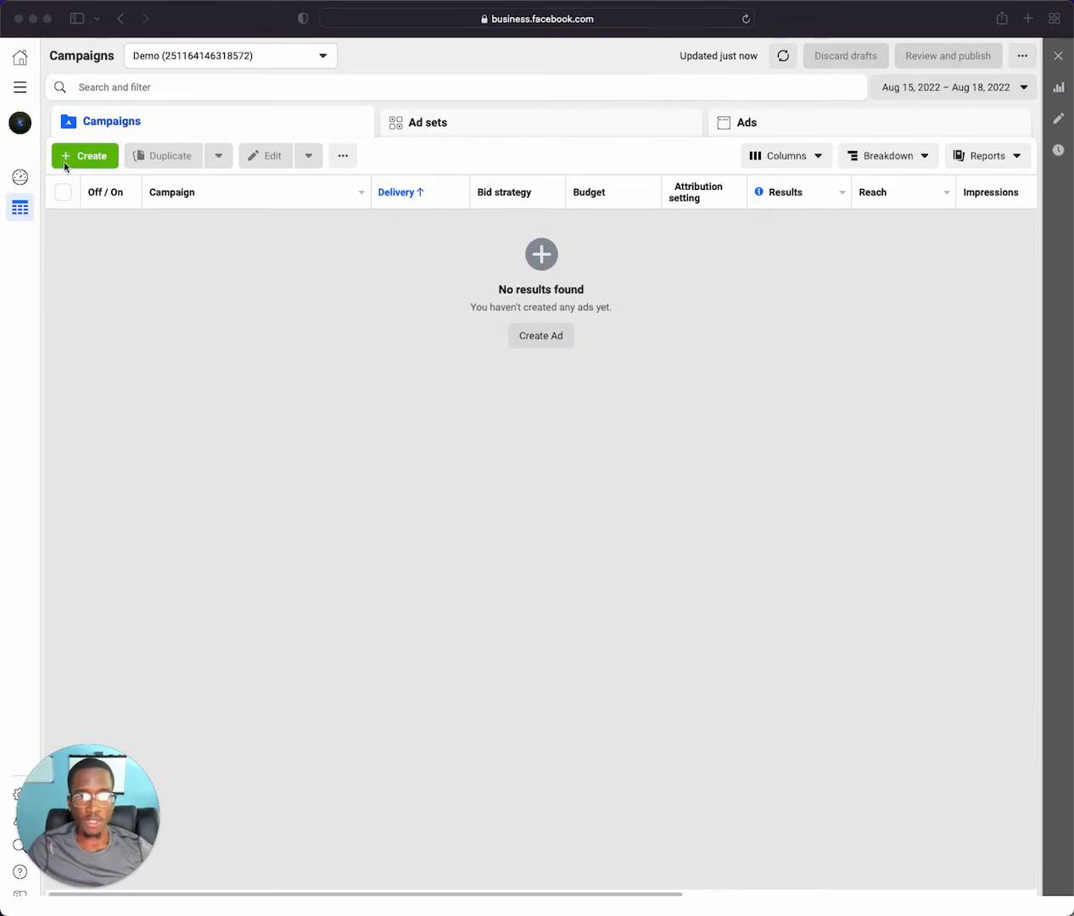
mouse_move(581, 278)
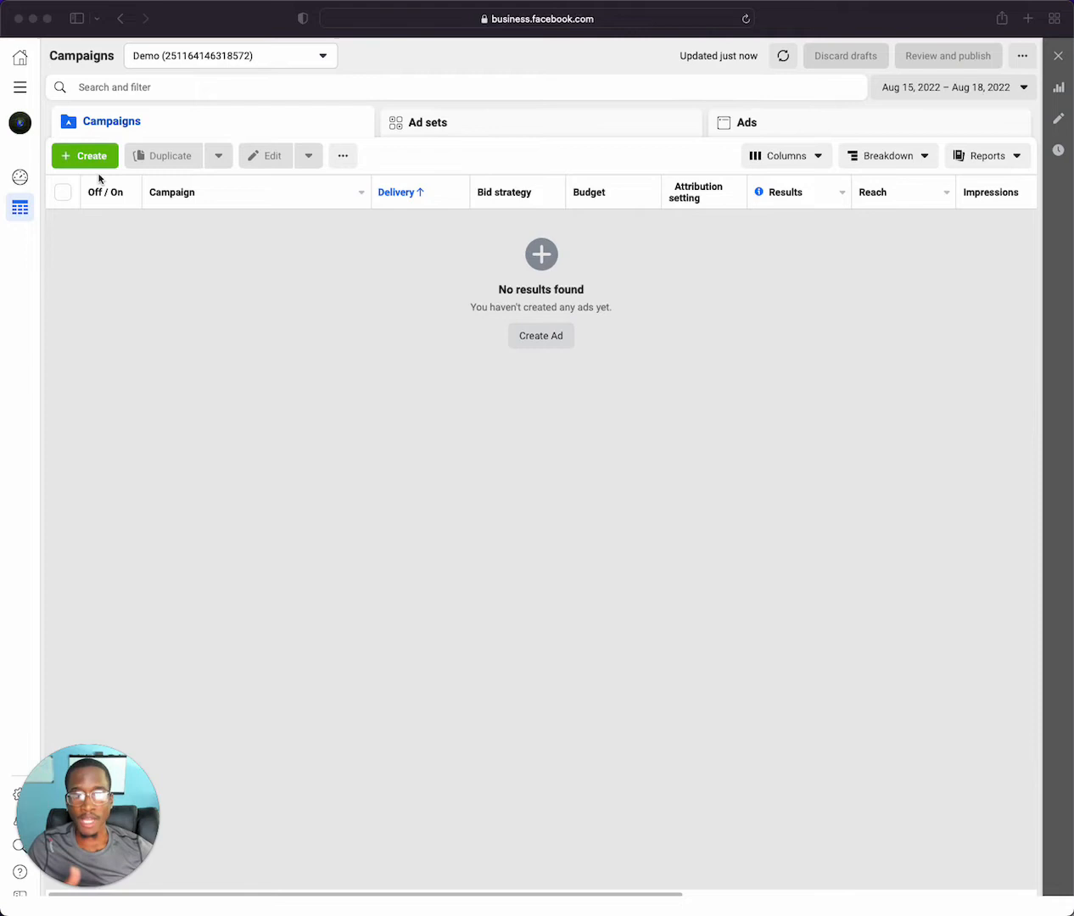
mouse_move(89, 162)
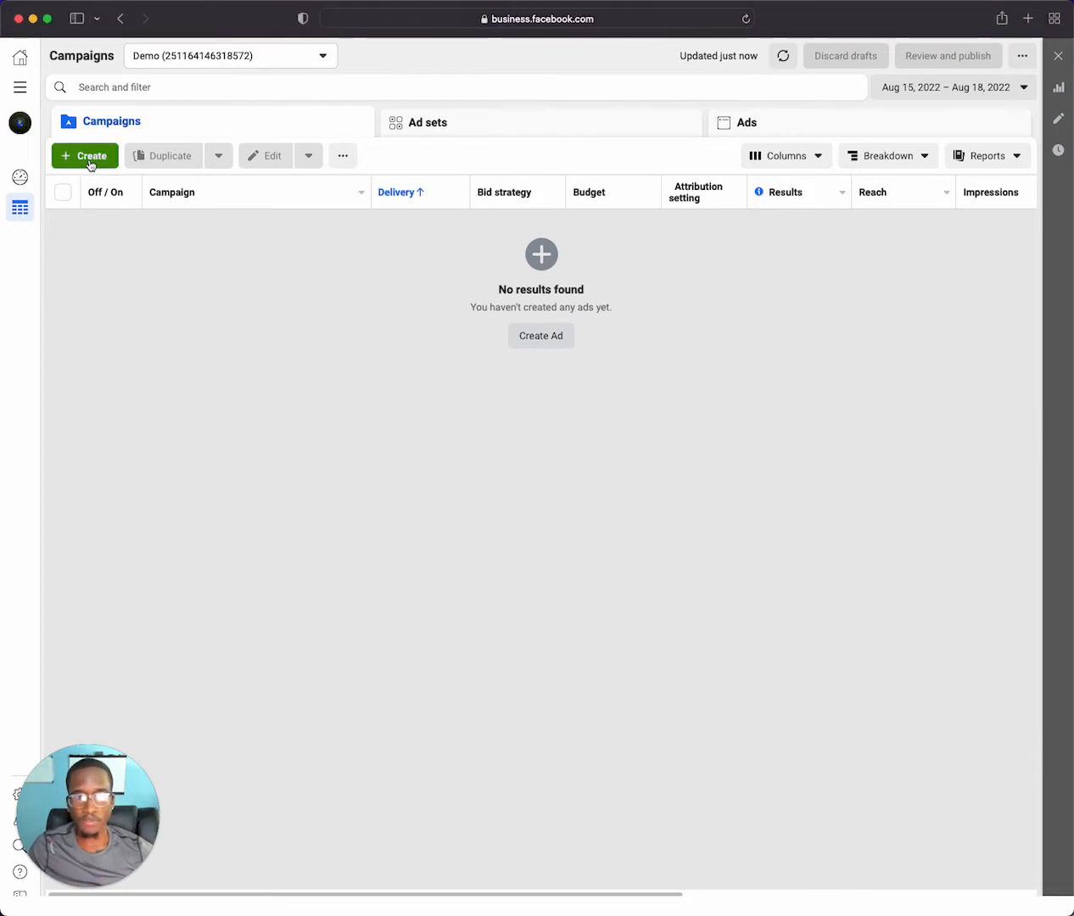
Start a new campaign and pick Awareness as the campaign objective.
click(84, 155)
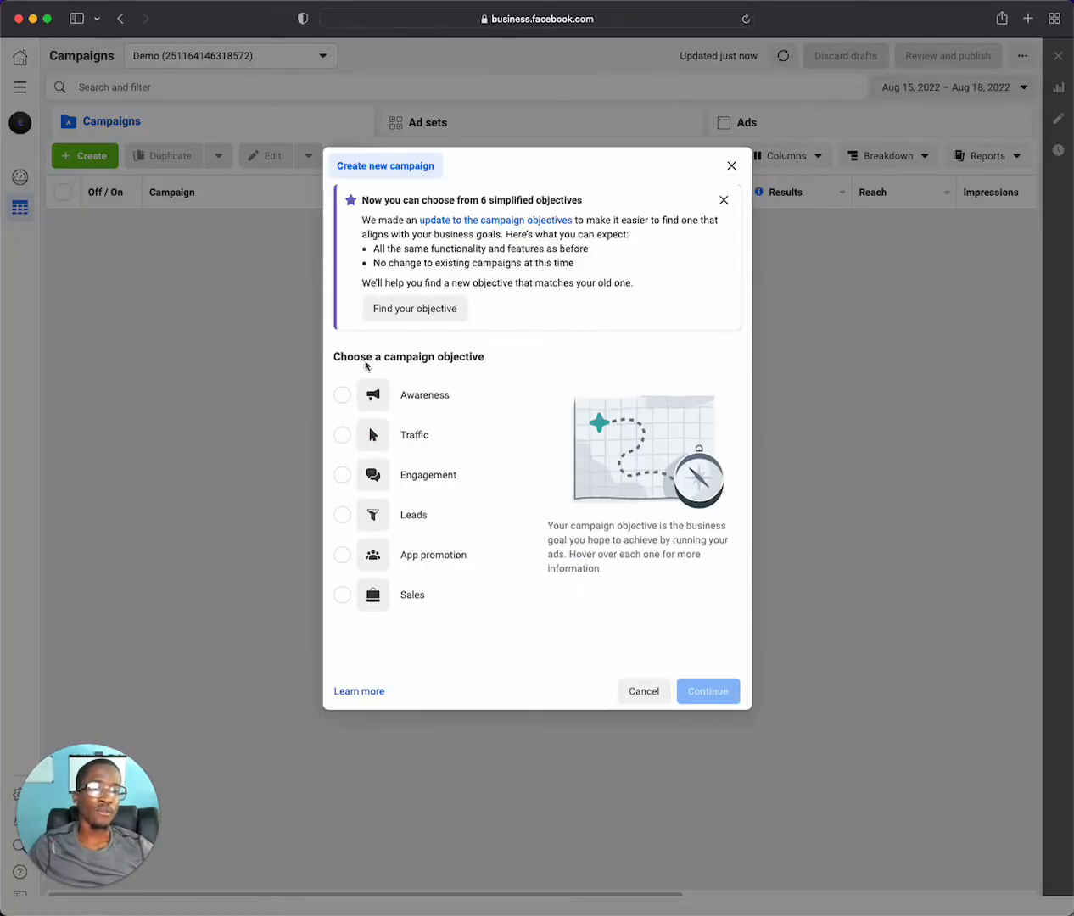
mouse_move(414, 514)
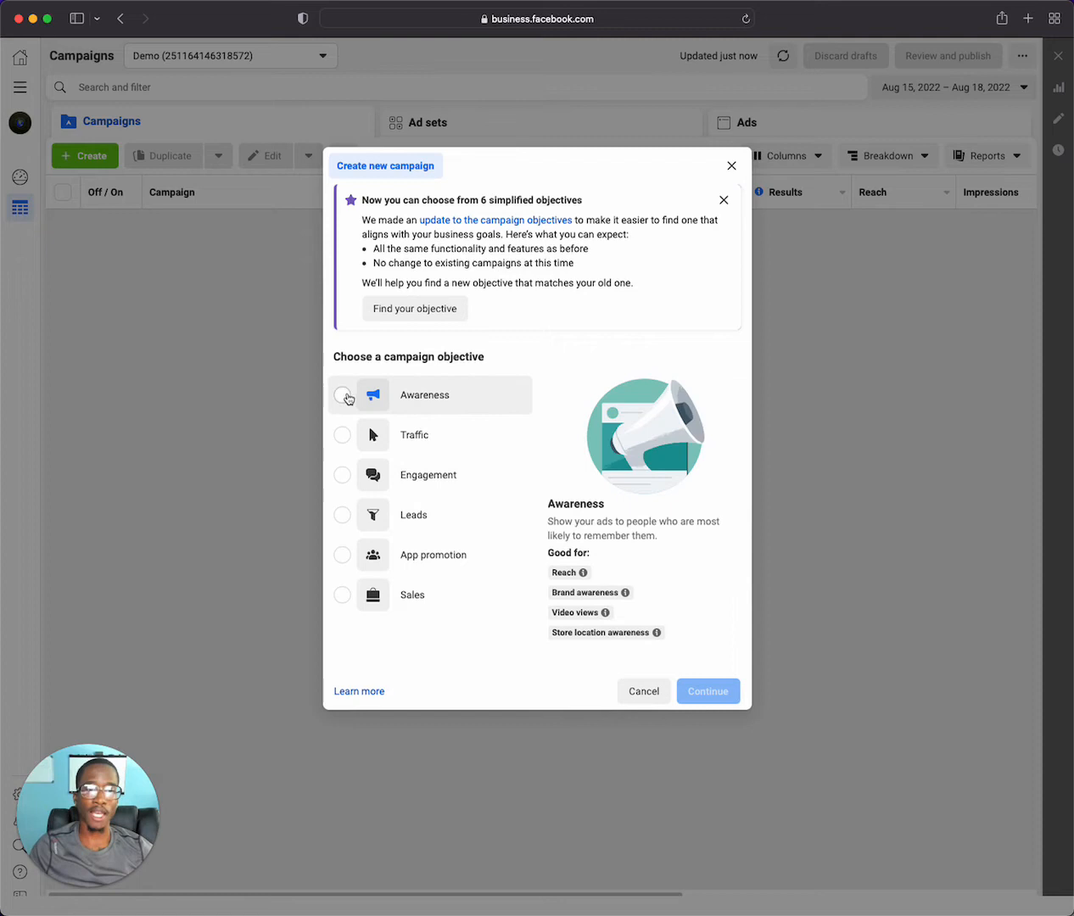
click(342, 398)
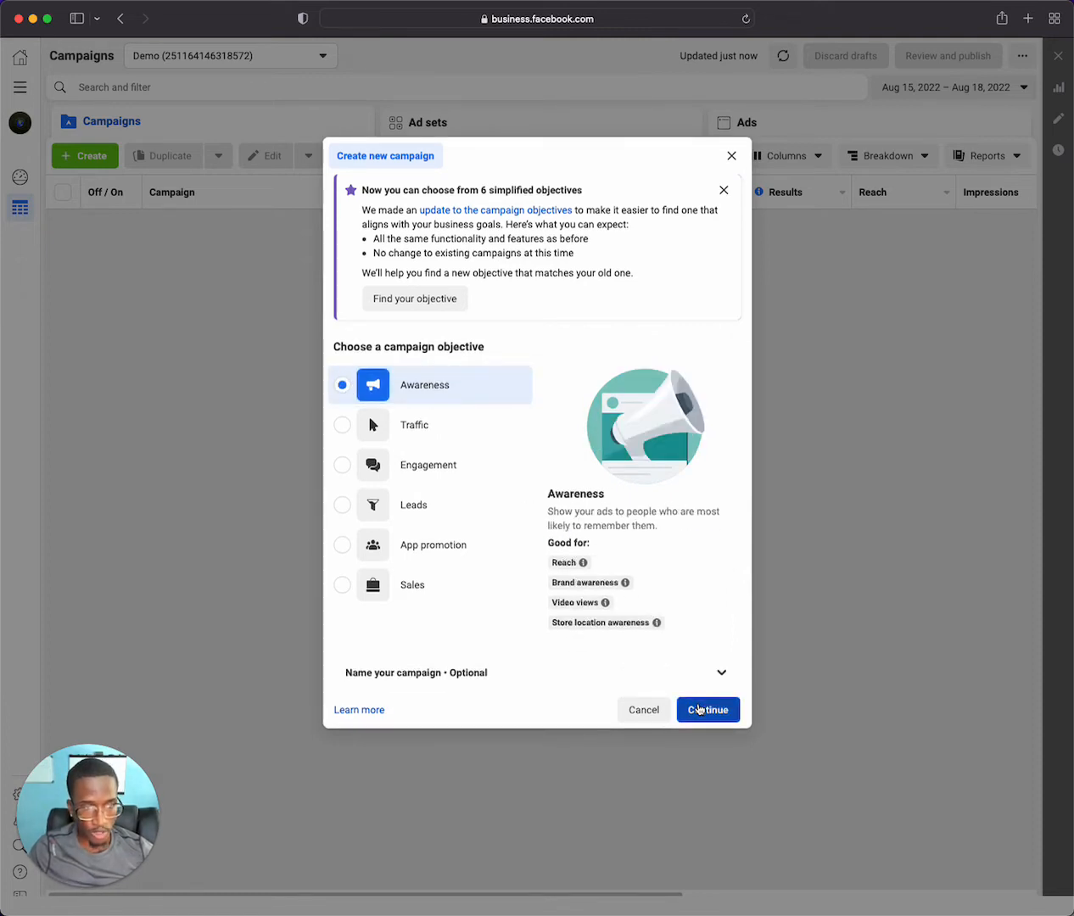
Confirm the Awareness objective to create the draft, then view New Awareness Campaign's settings.
click(708, 709)
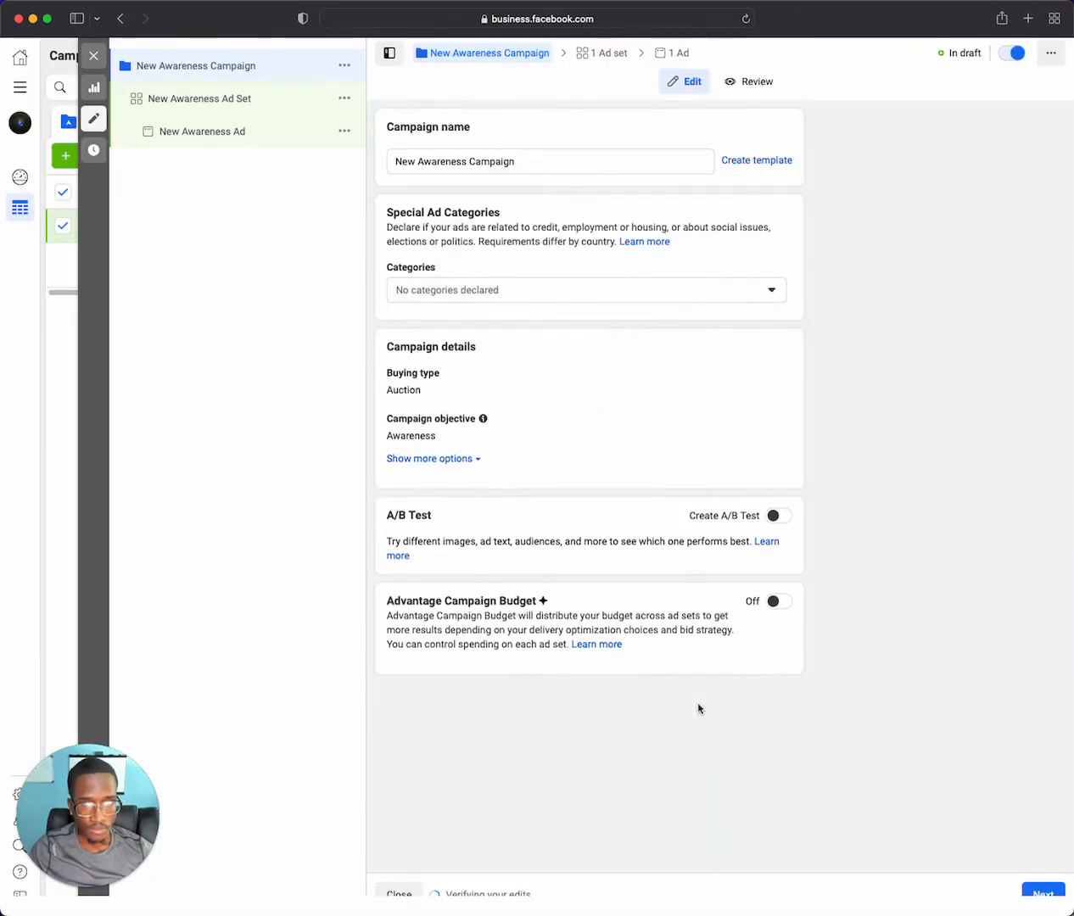
mouse_move(195, 66)
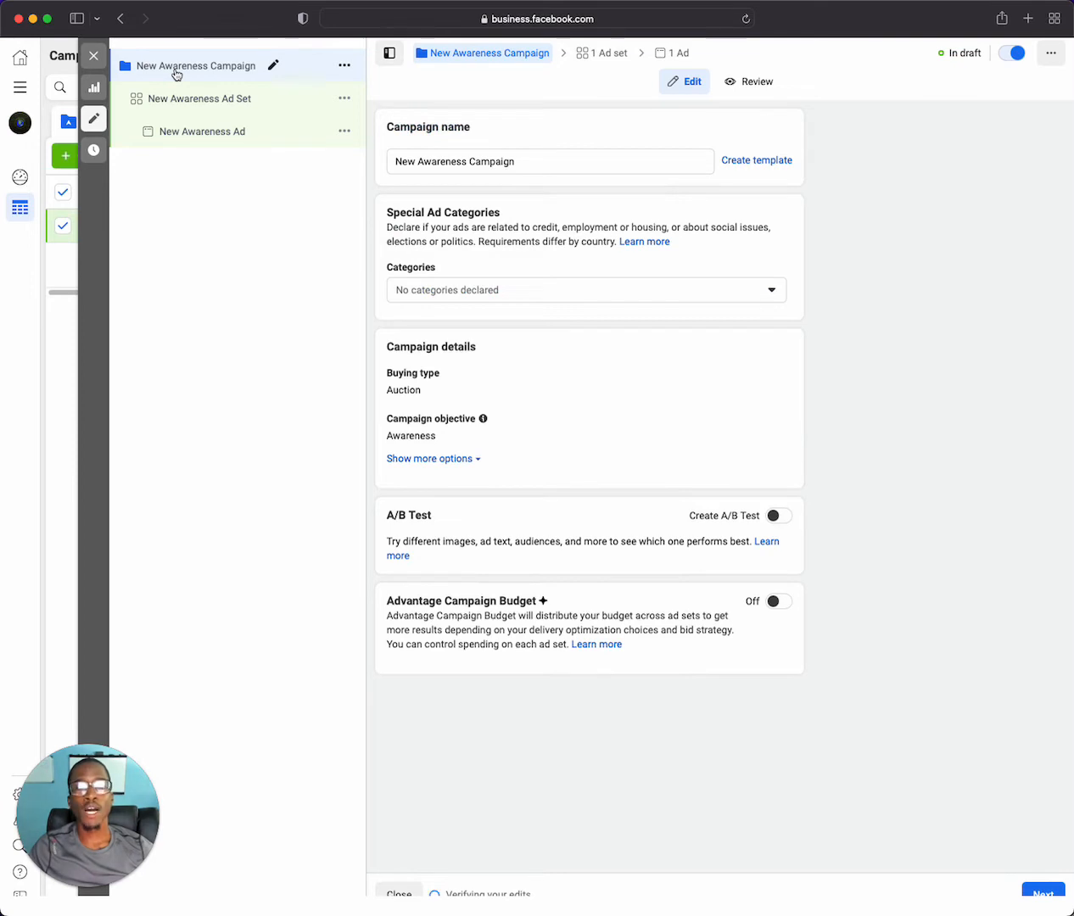
click(549, 162)
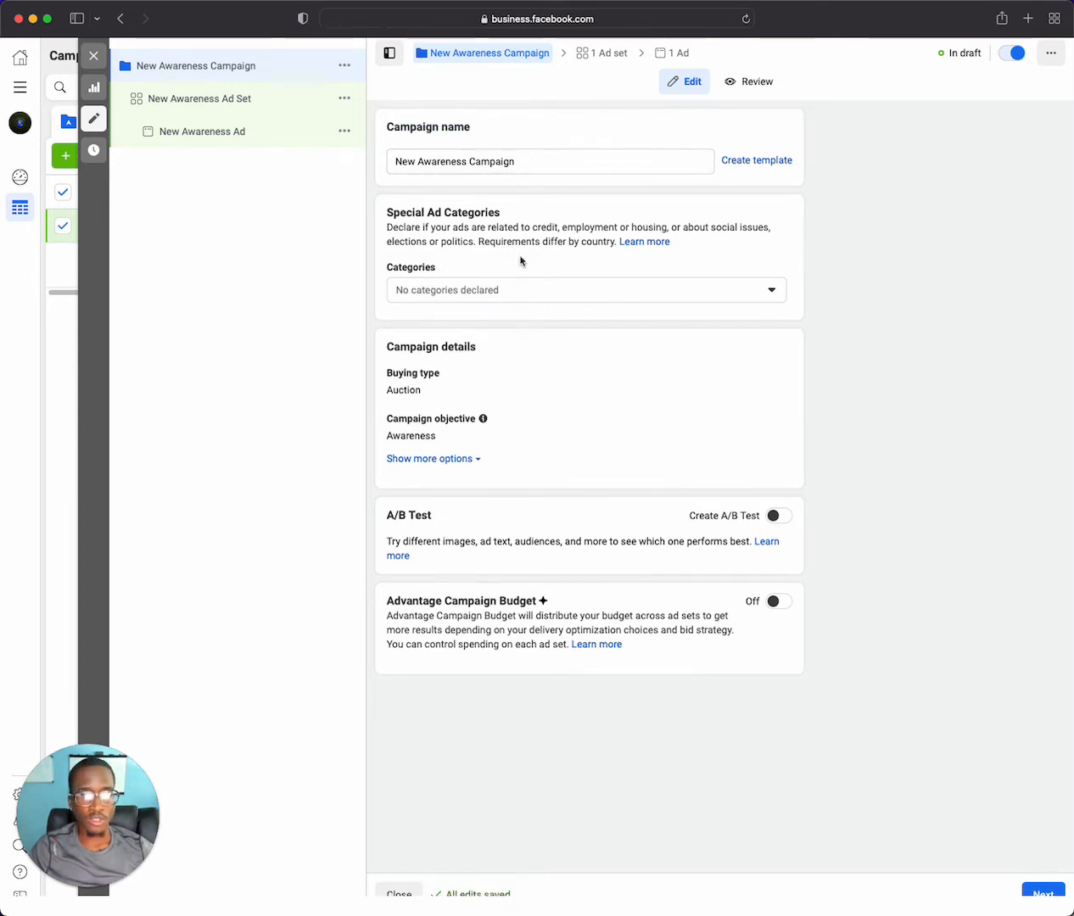
mouse_move(360, 226)
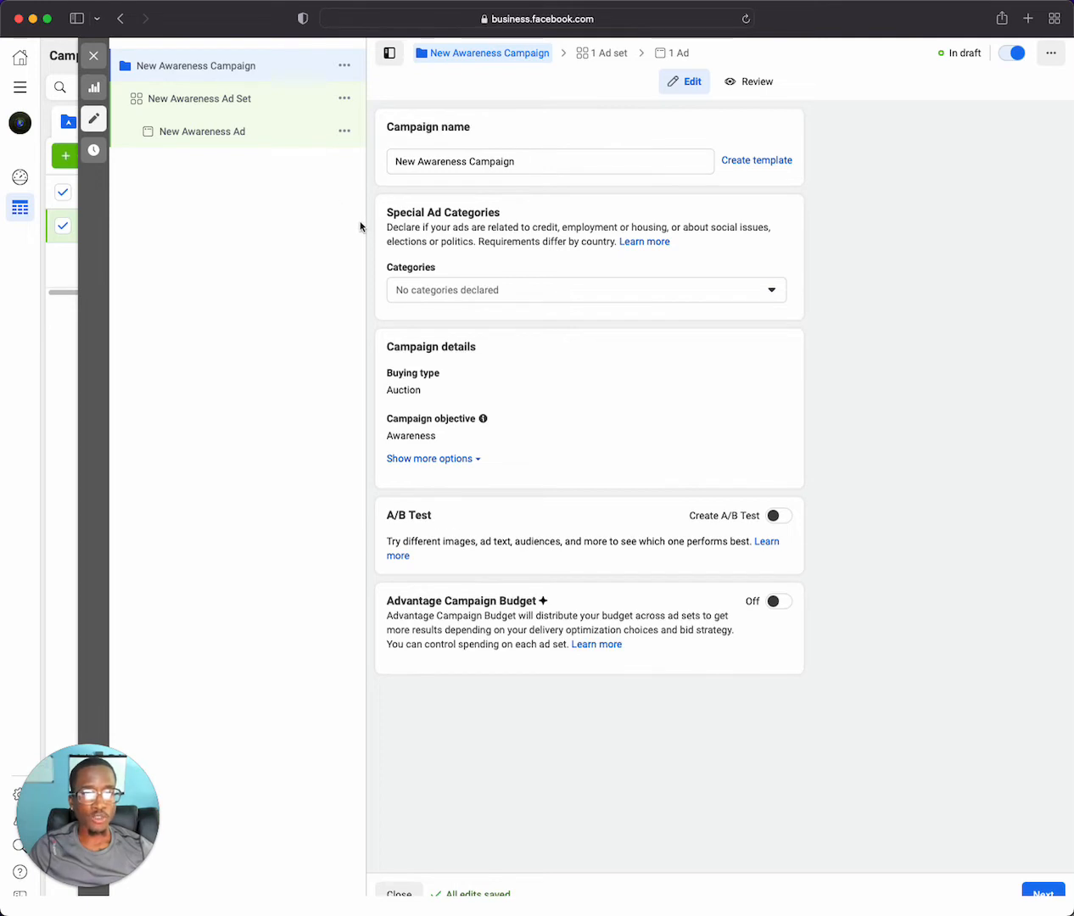
mouse_move(246, 172)
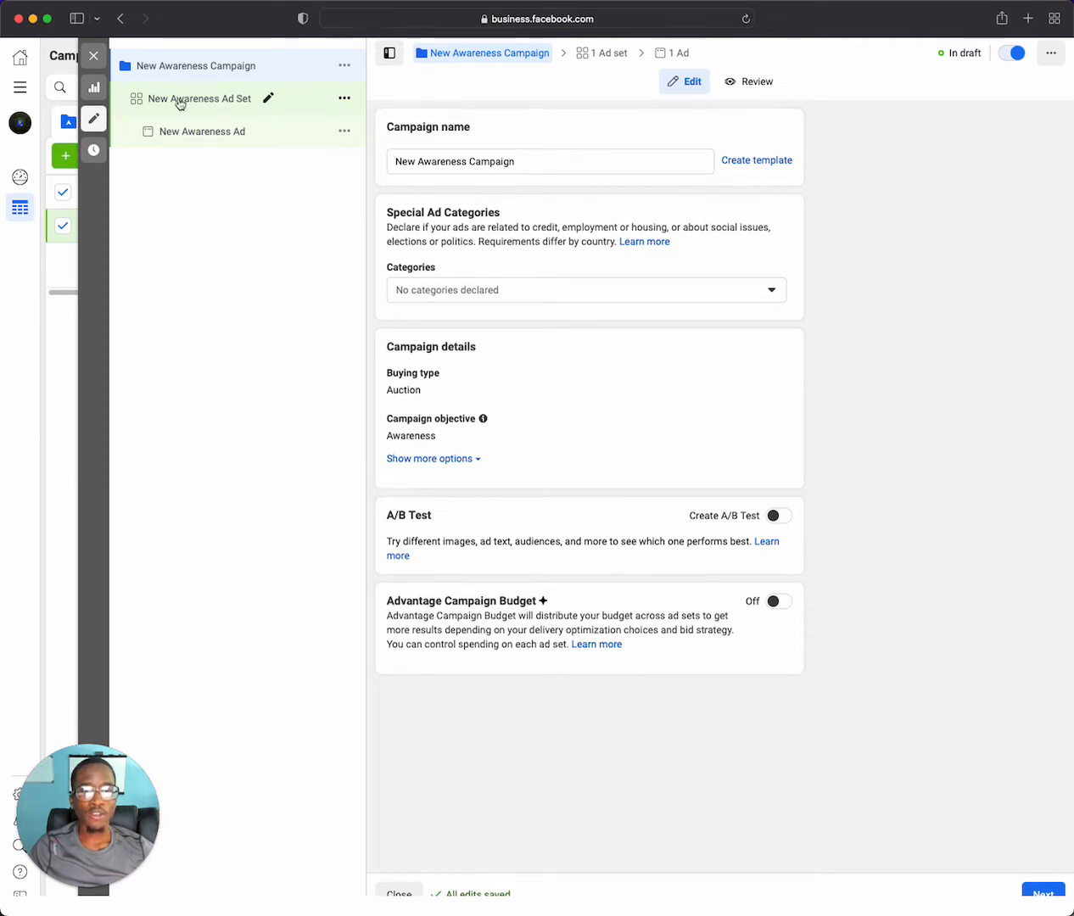
click(200, 99)
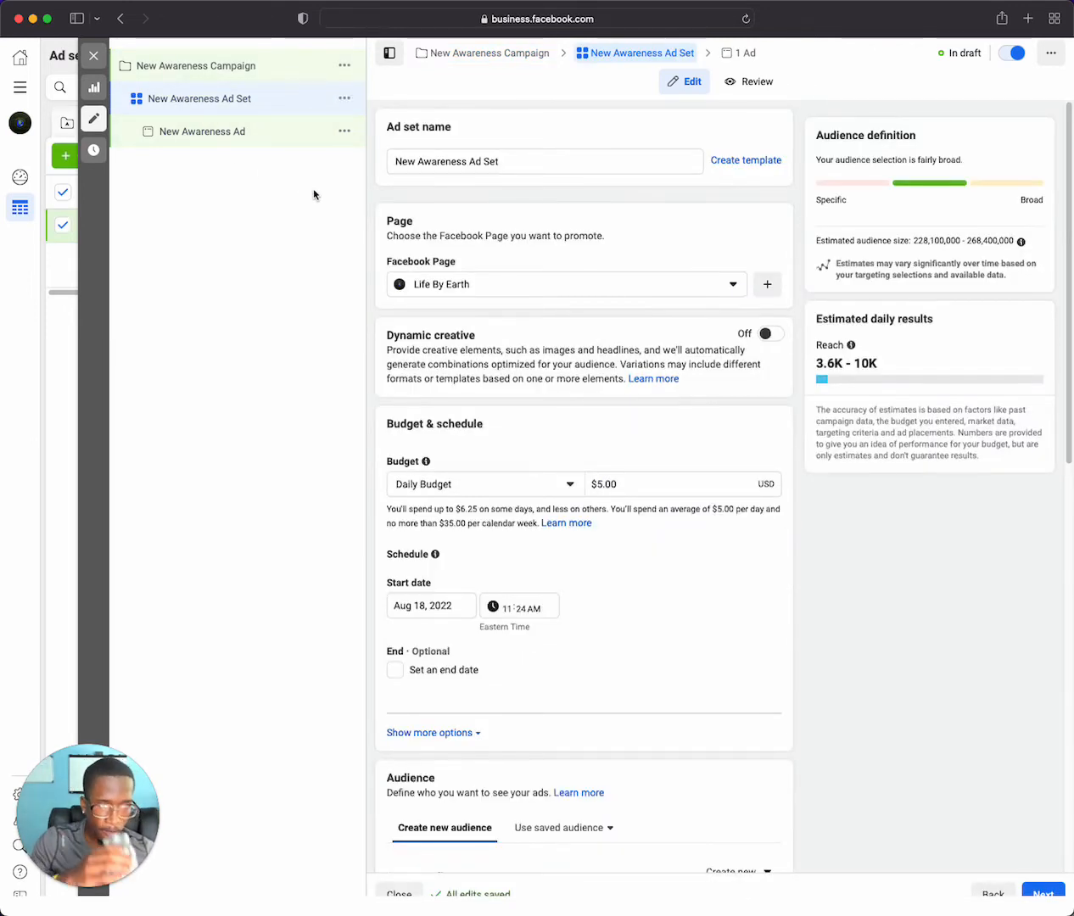
mouse_move(499, 235)
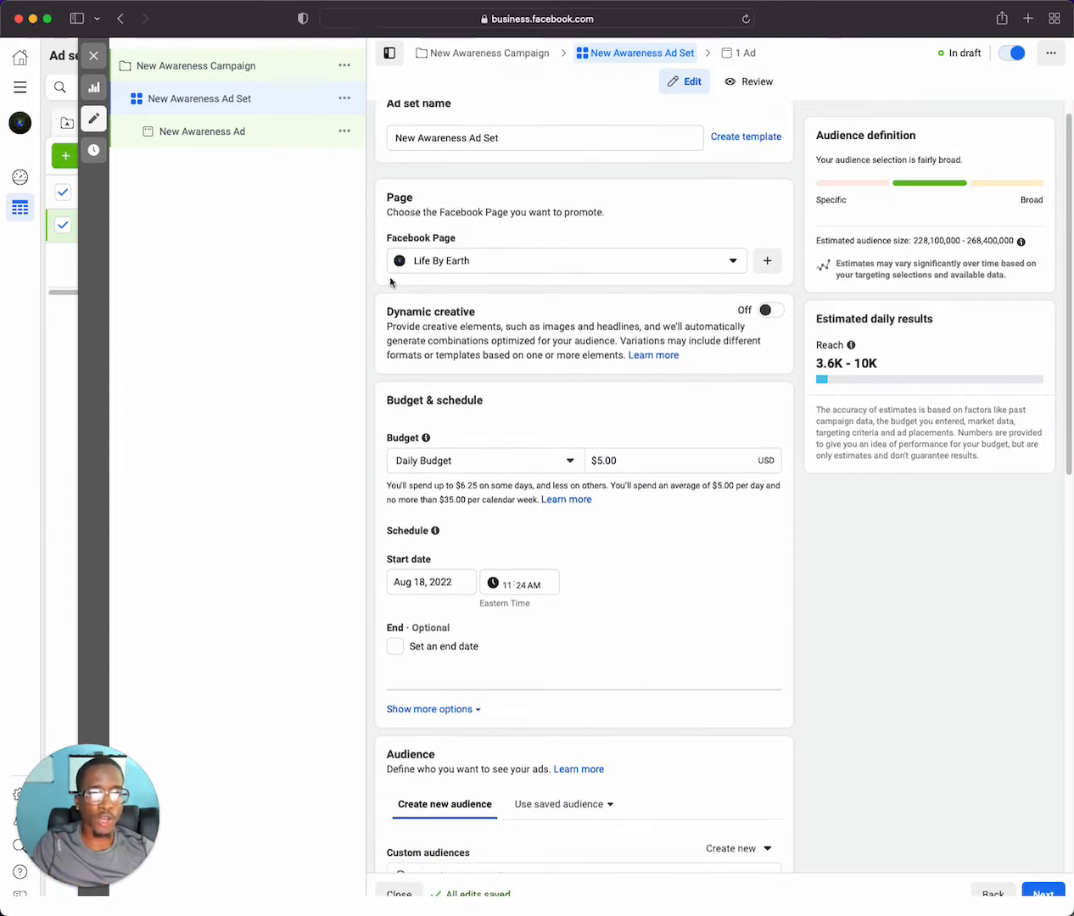
mouse_move(487, 156)
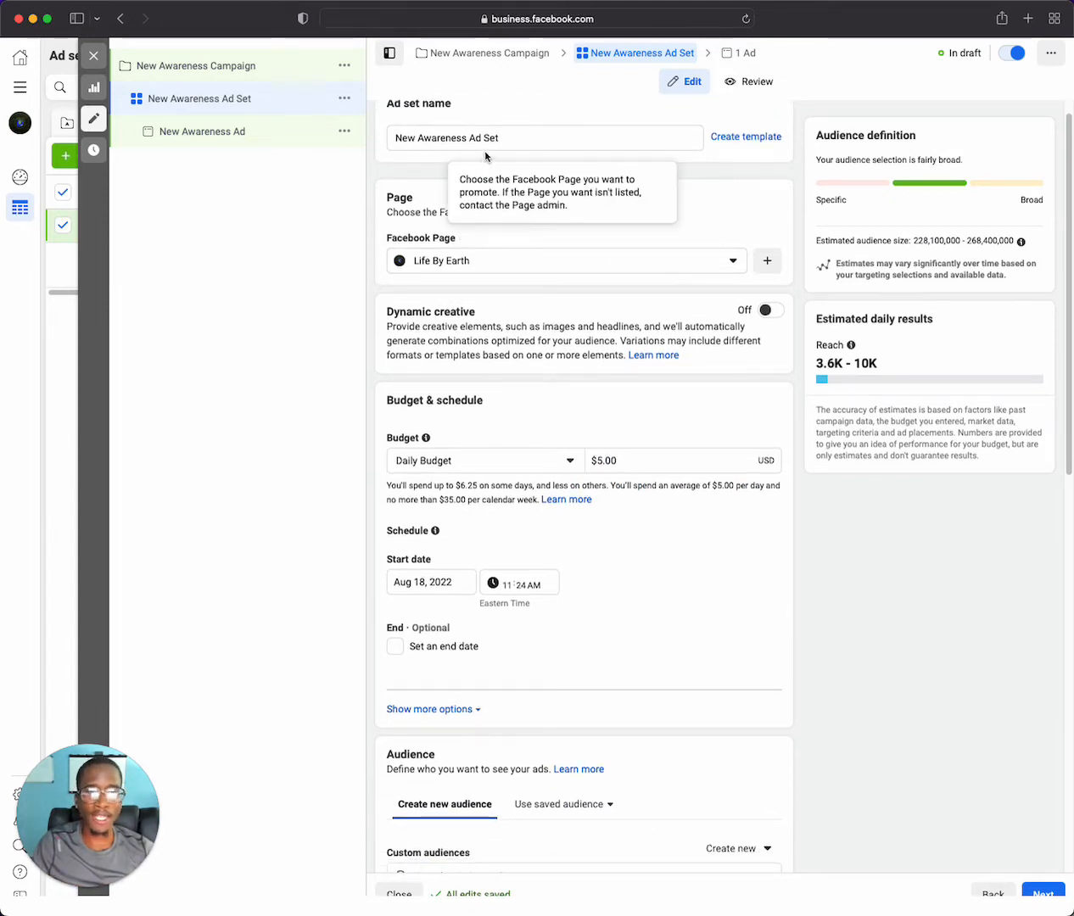
mouse_move(496, 380)
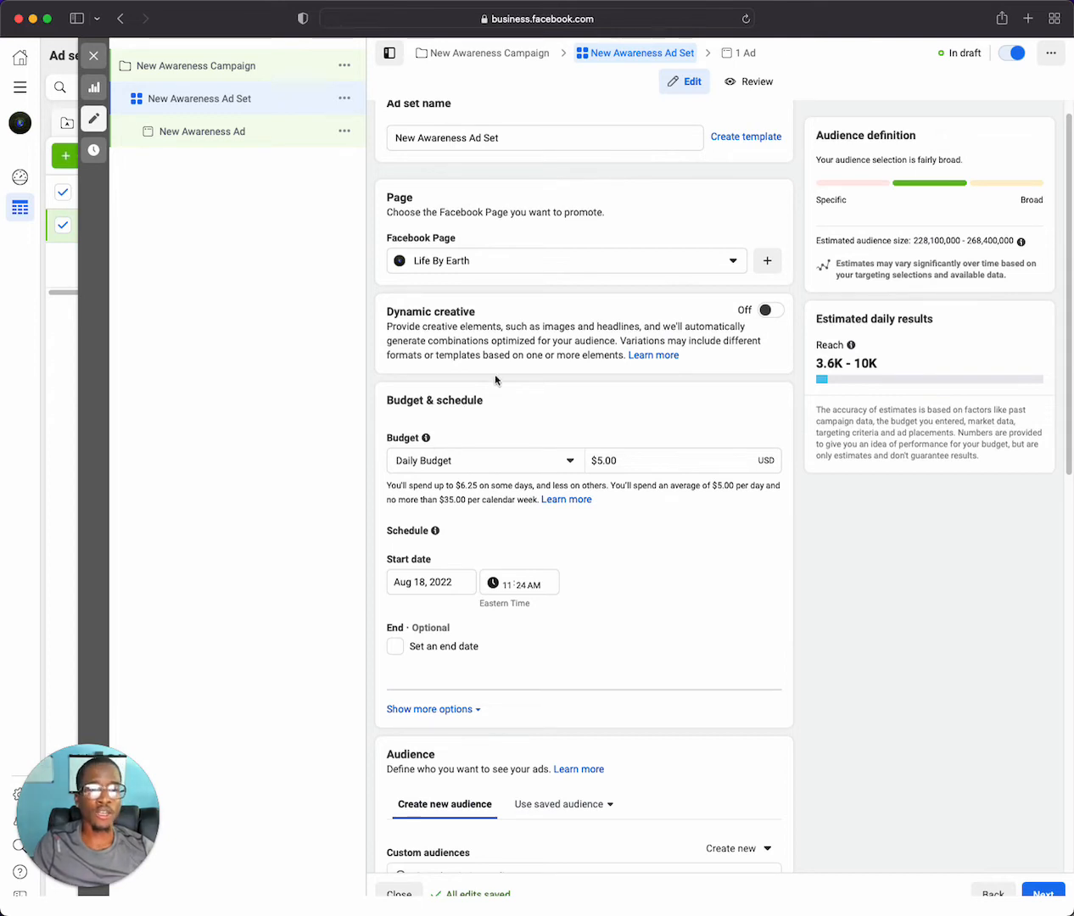
mouse_move(642, 482)
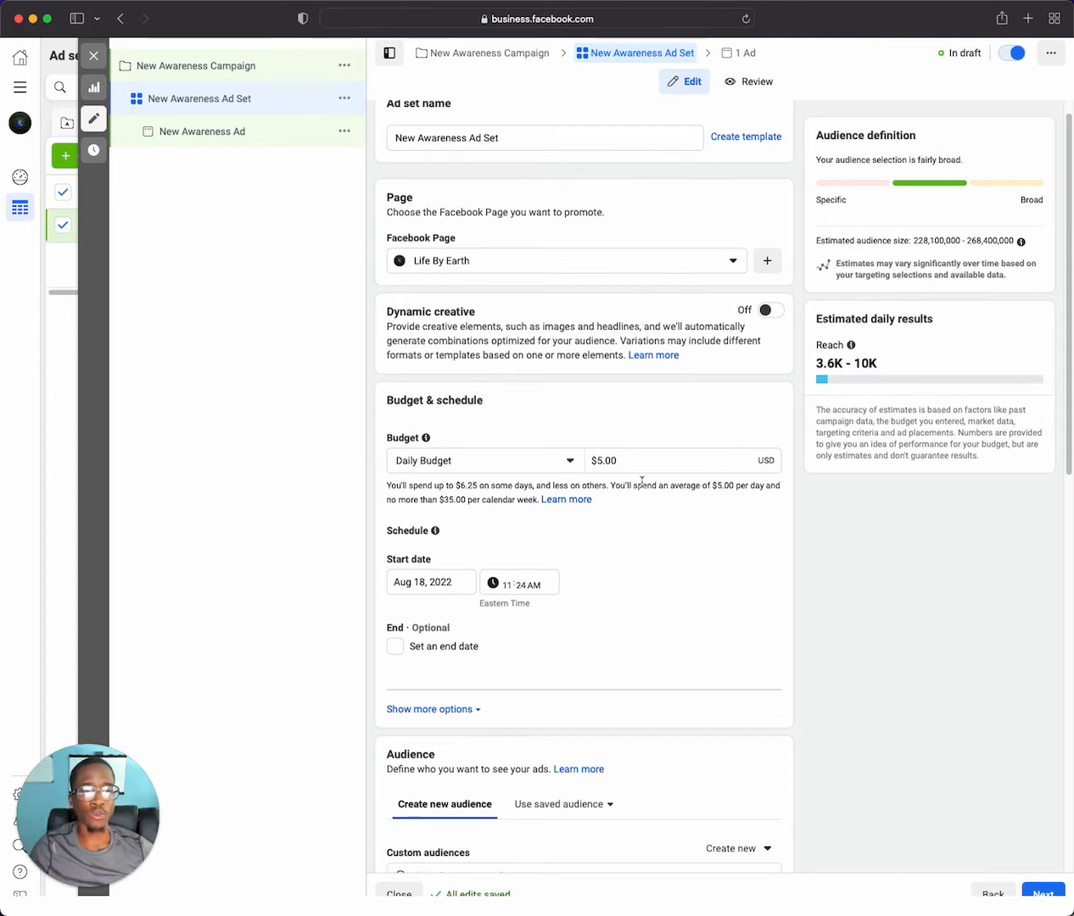
scroll(down, 3)
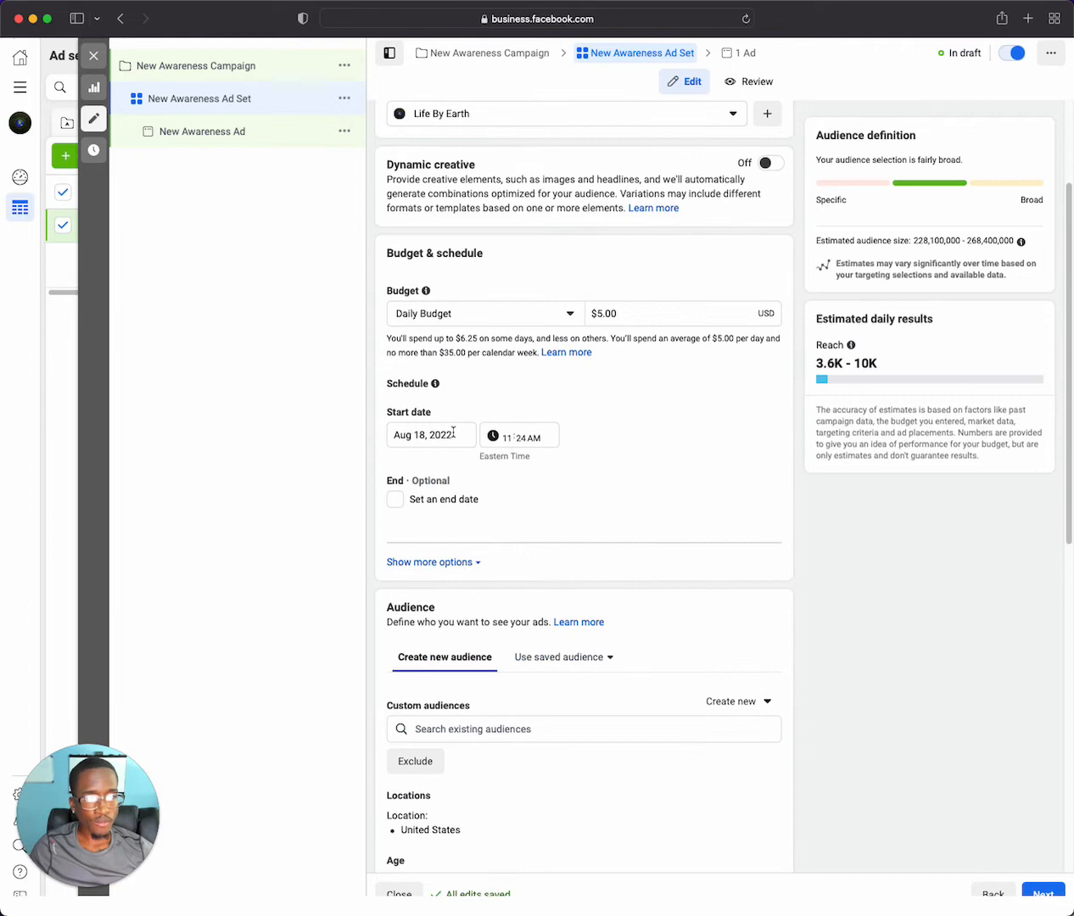
scroll(down, 3)
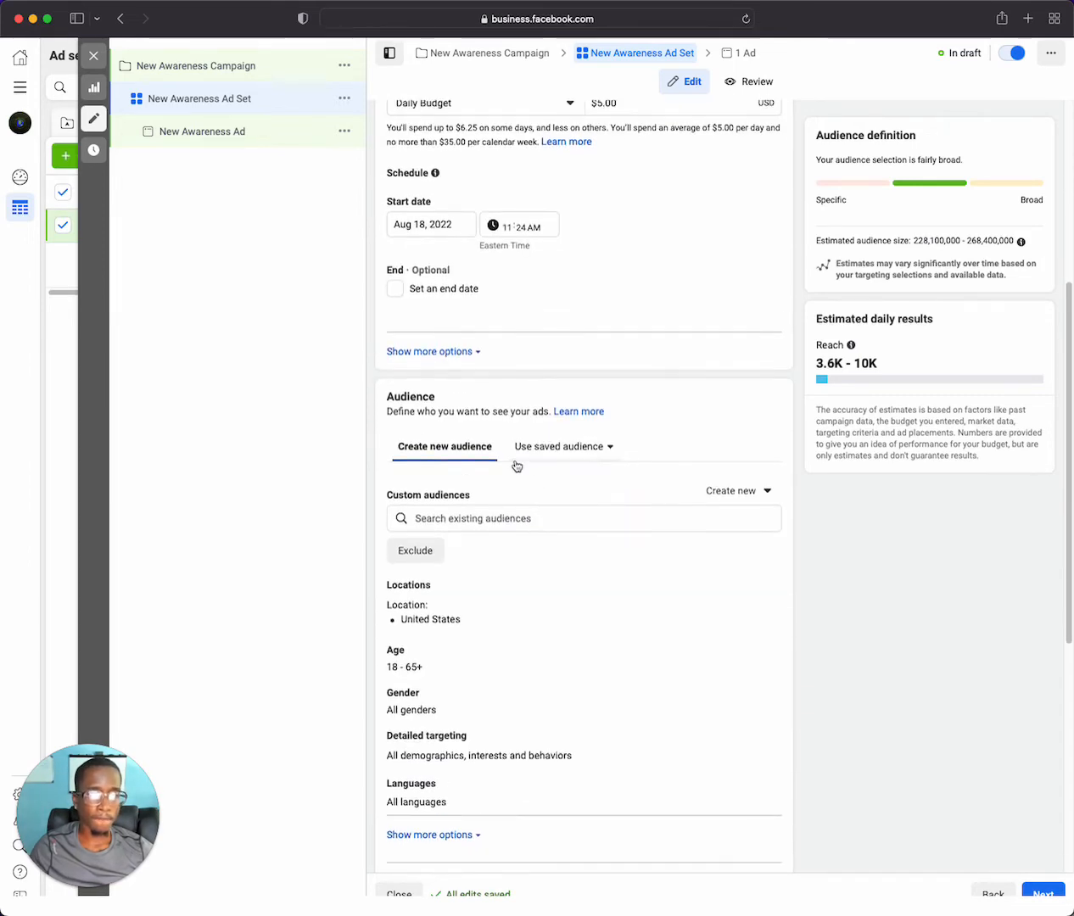
scroll(down, 3)
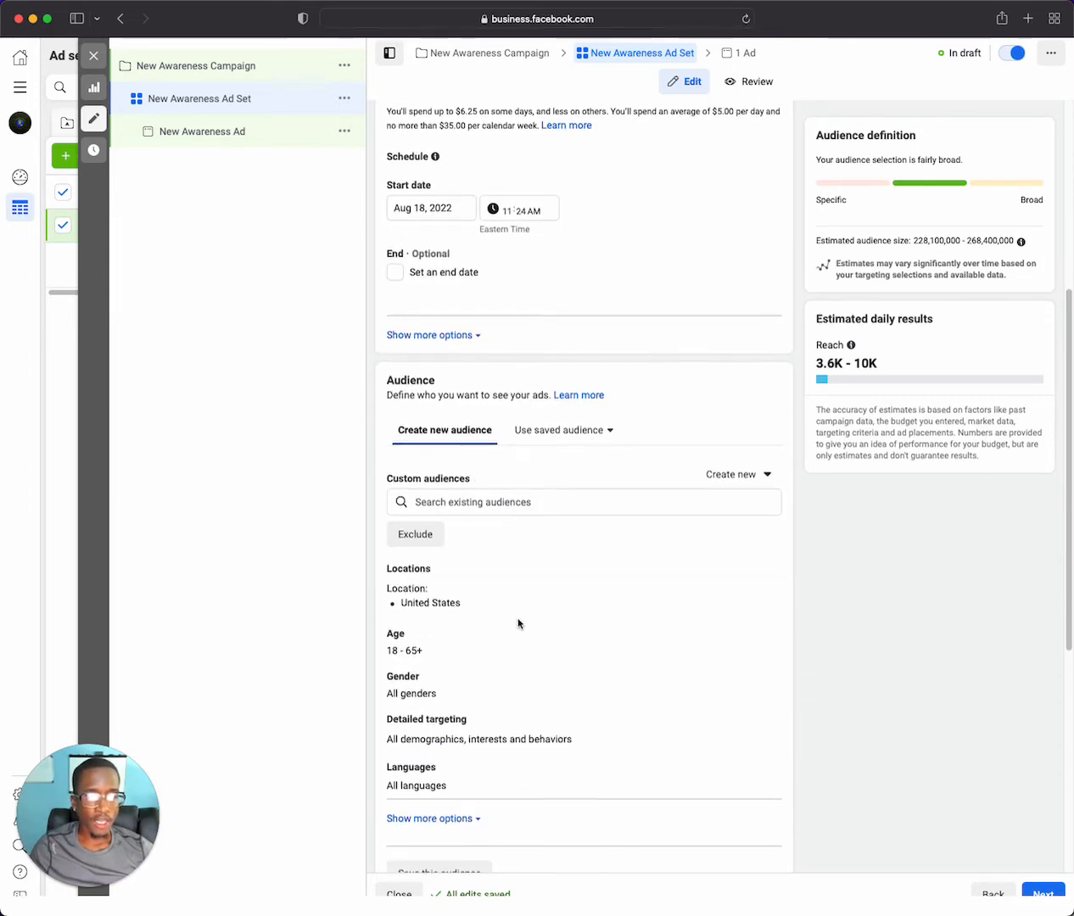
scroll(down, 3)
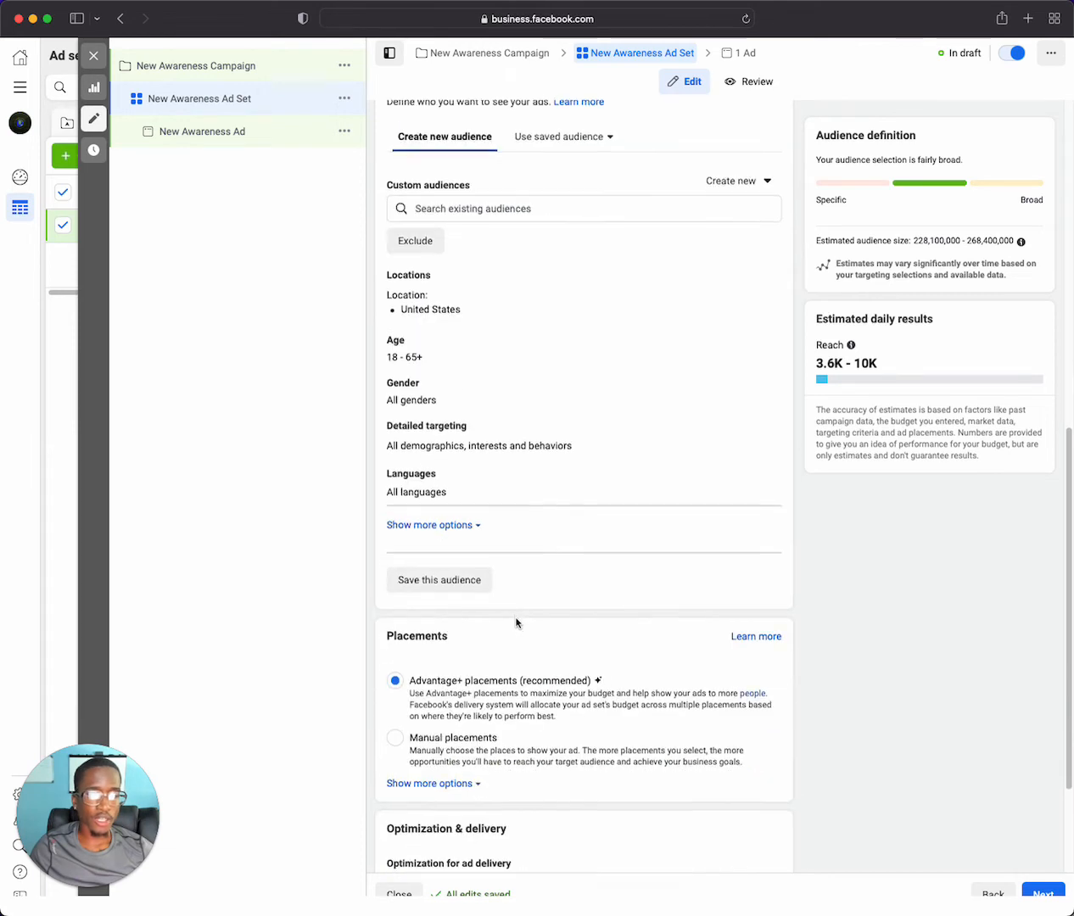
scroll(down, 3)
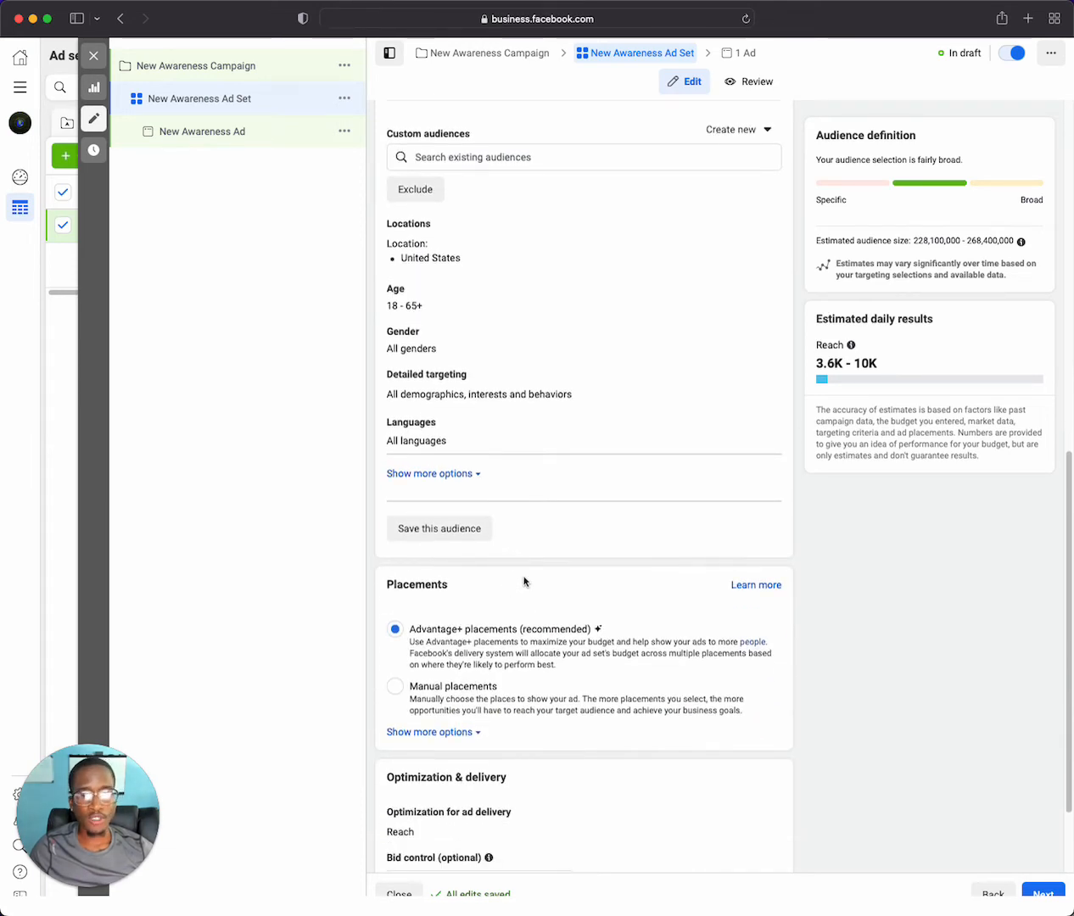
mouse_move(539, 550)
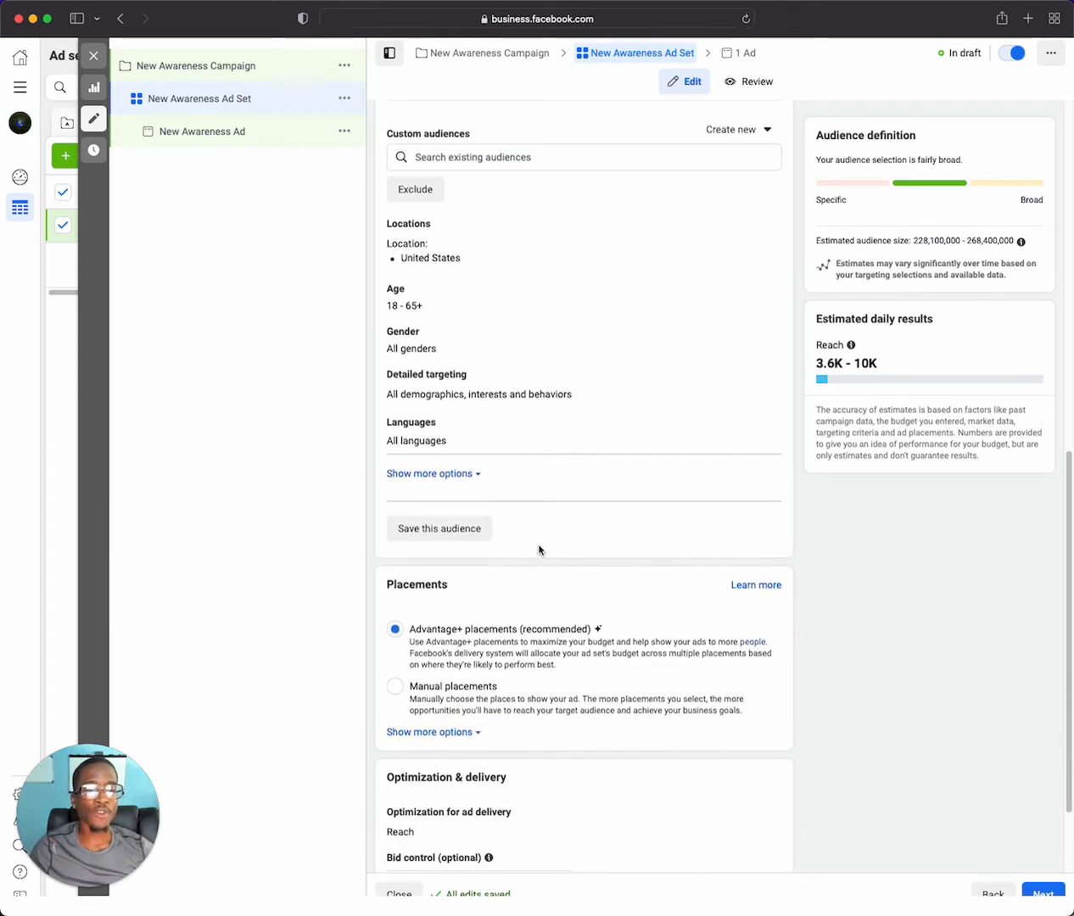
mouse_move(574, 655)
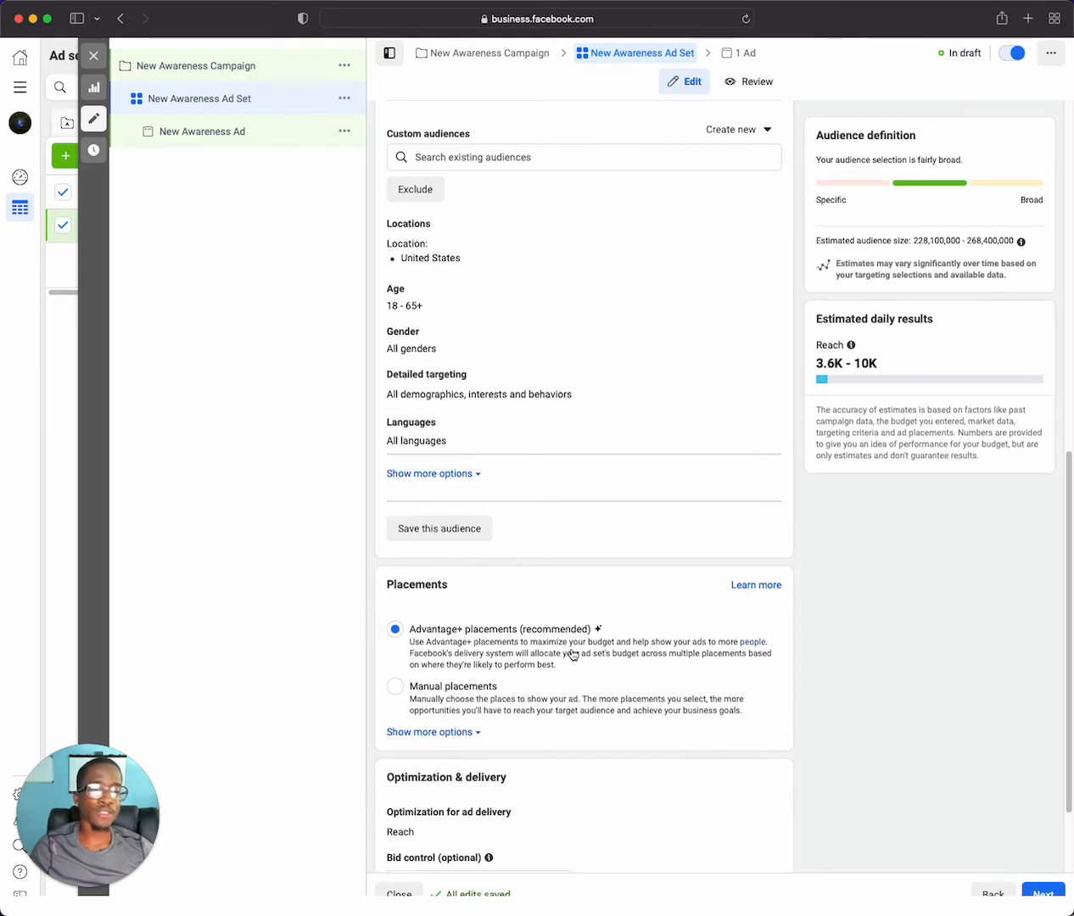
mouse_move(637, 663)
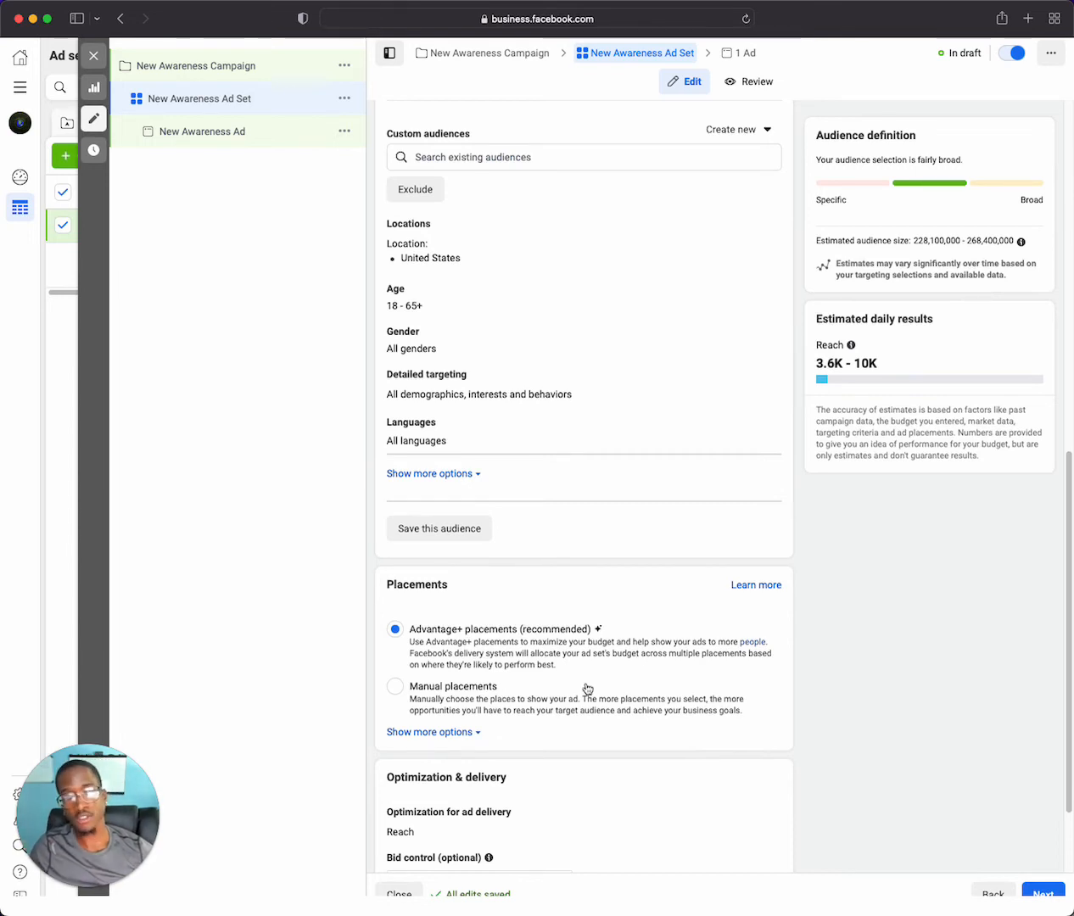
mouse_move(607, 764)
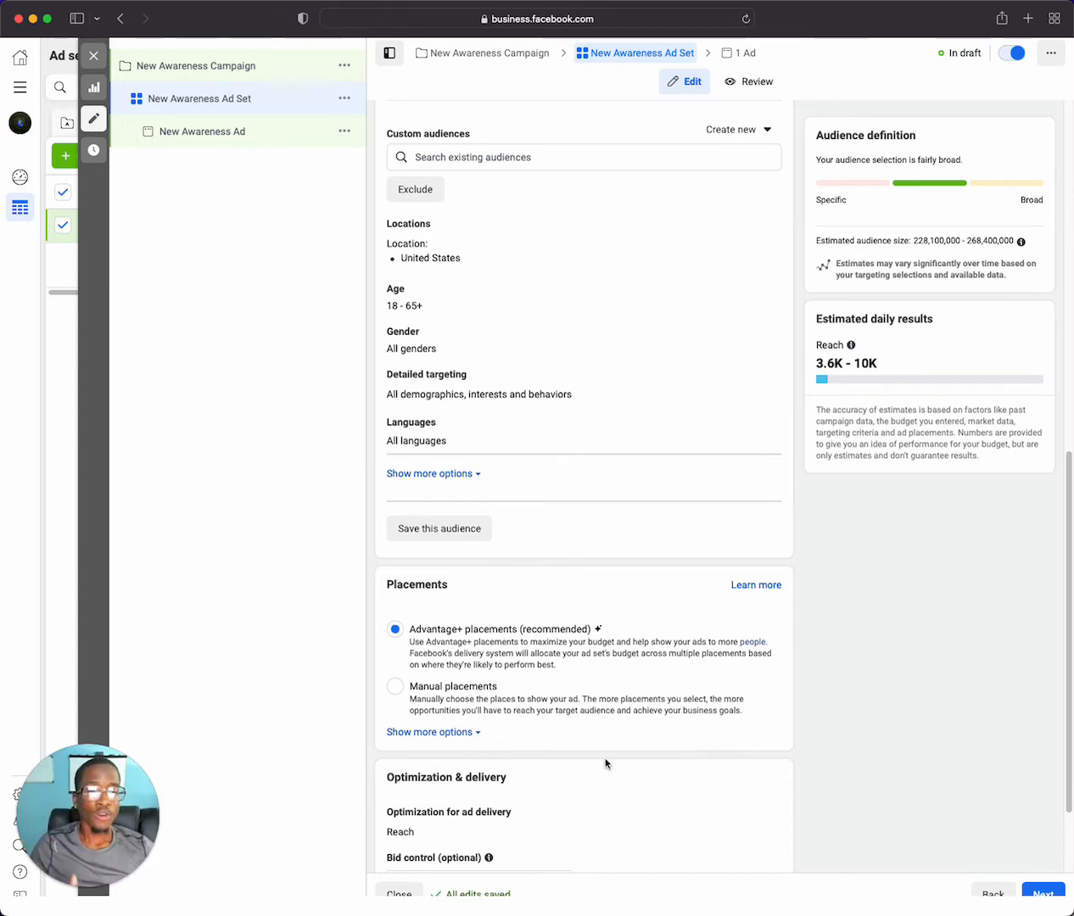
mouse_move(616, 752)
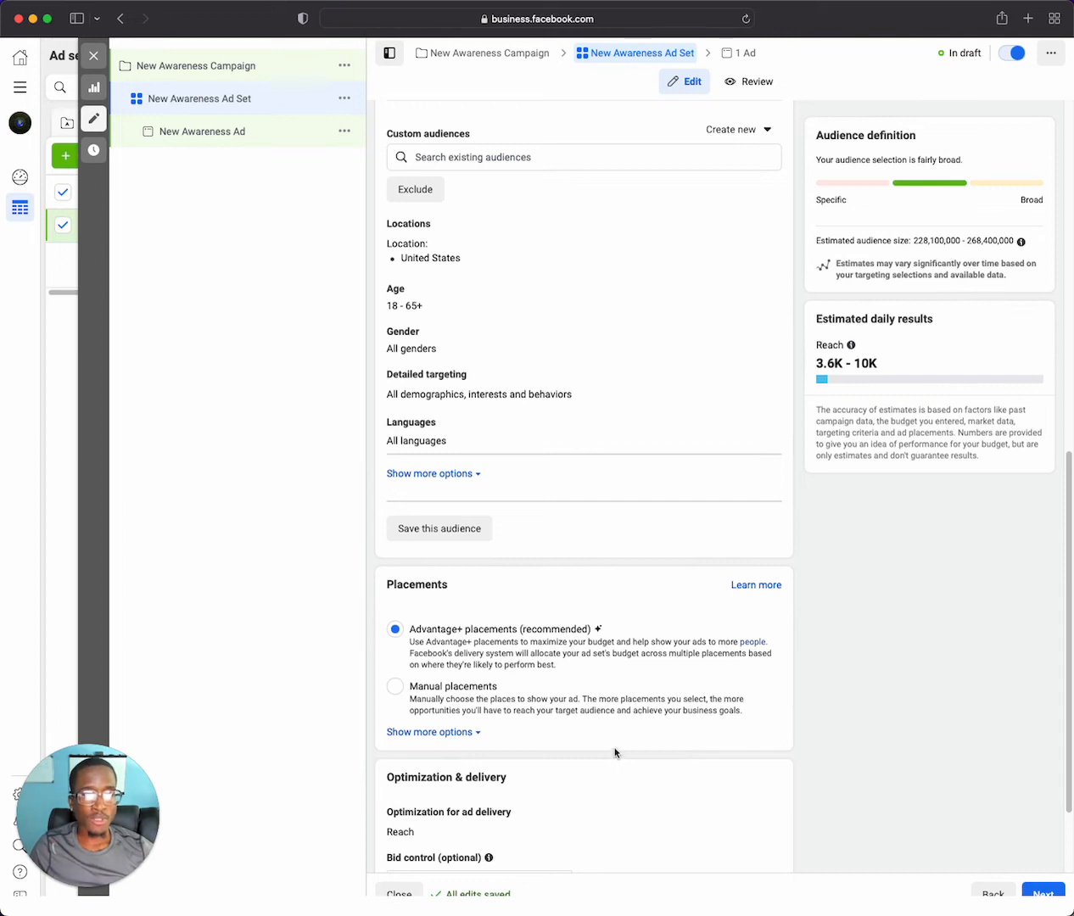
mouse_move(449, 722)
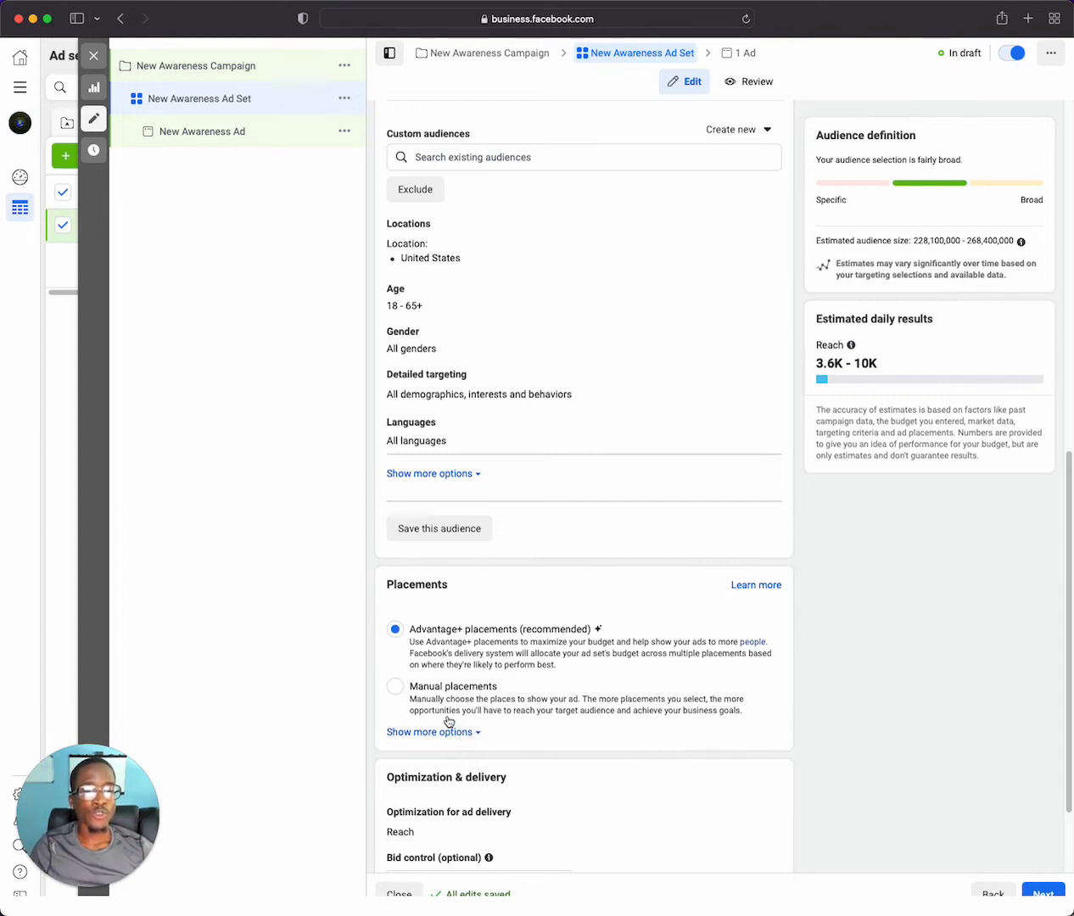
mouse_move(442, 655)
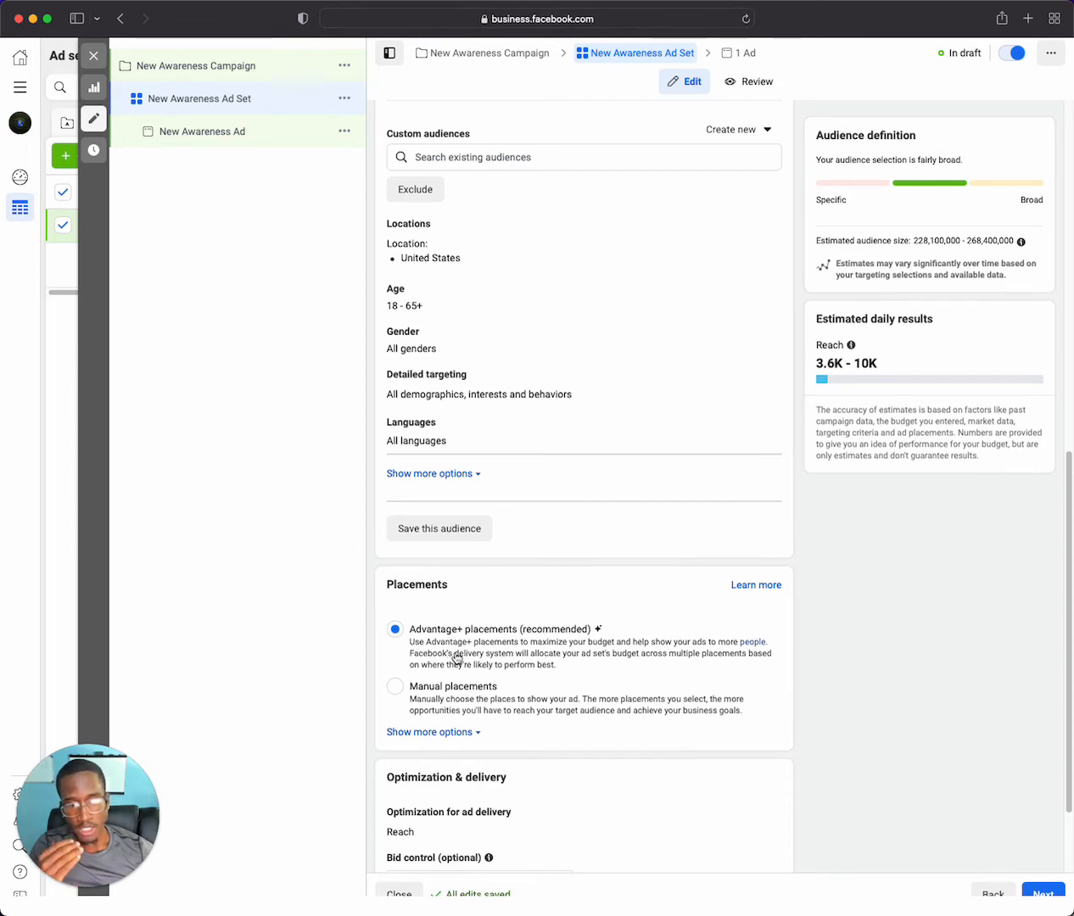
mouse_move(638, 670)
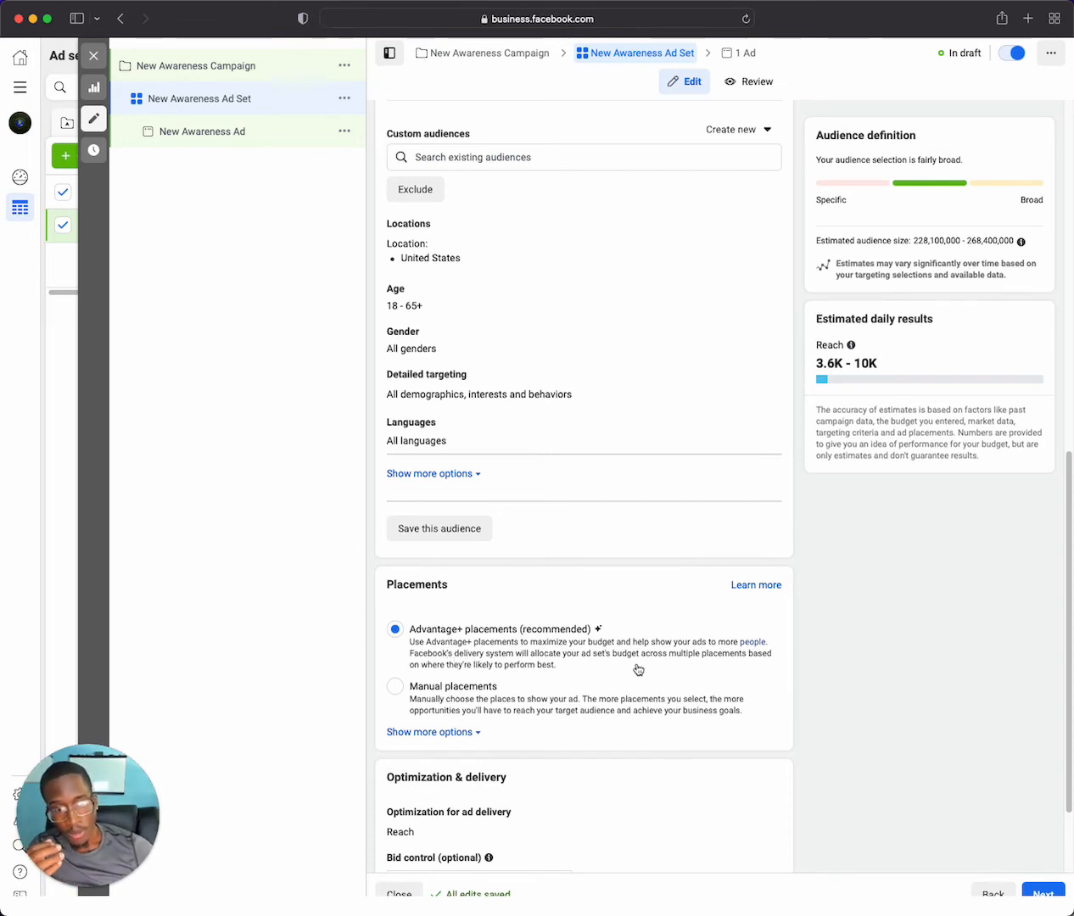
mouse_move(522, 712)
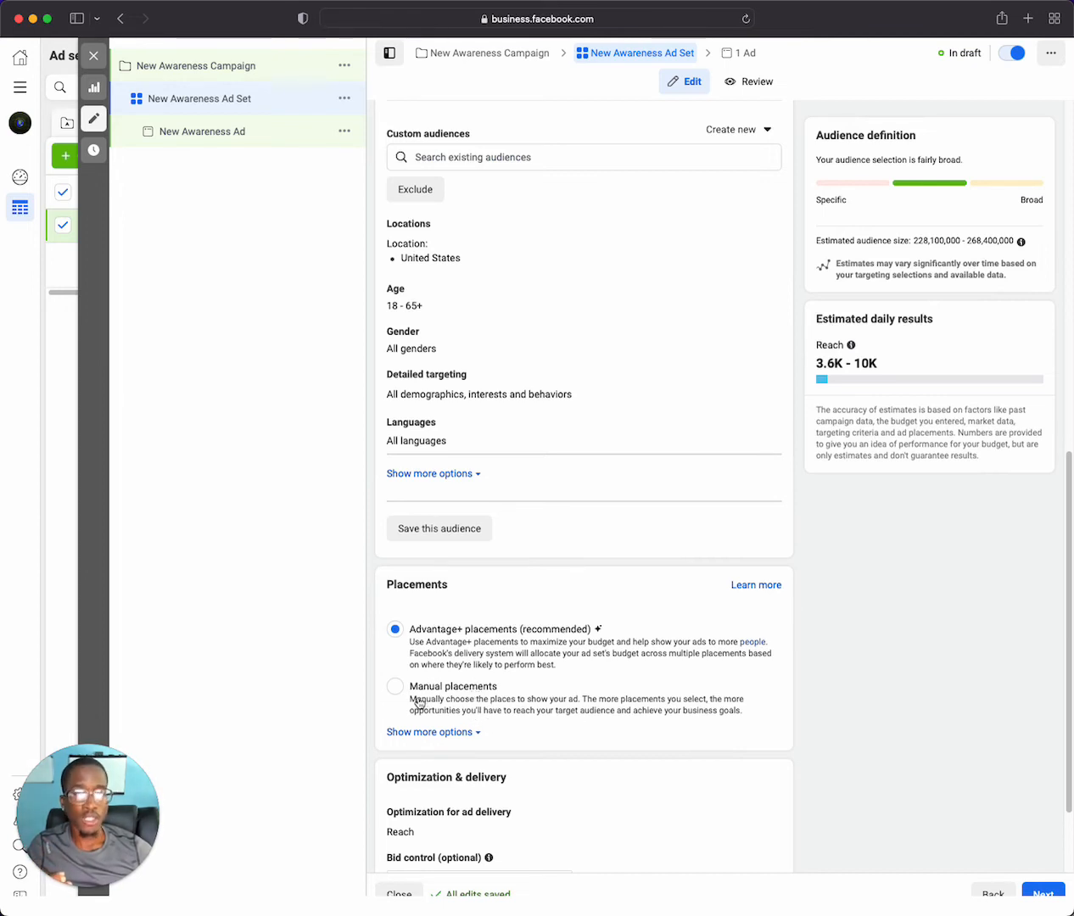
Choose Manual placements and uncheck Facebook and Messenger, leaving Instagram and Audience Network.
click(395, 687)
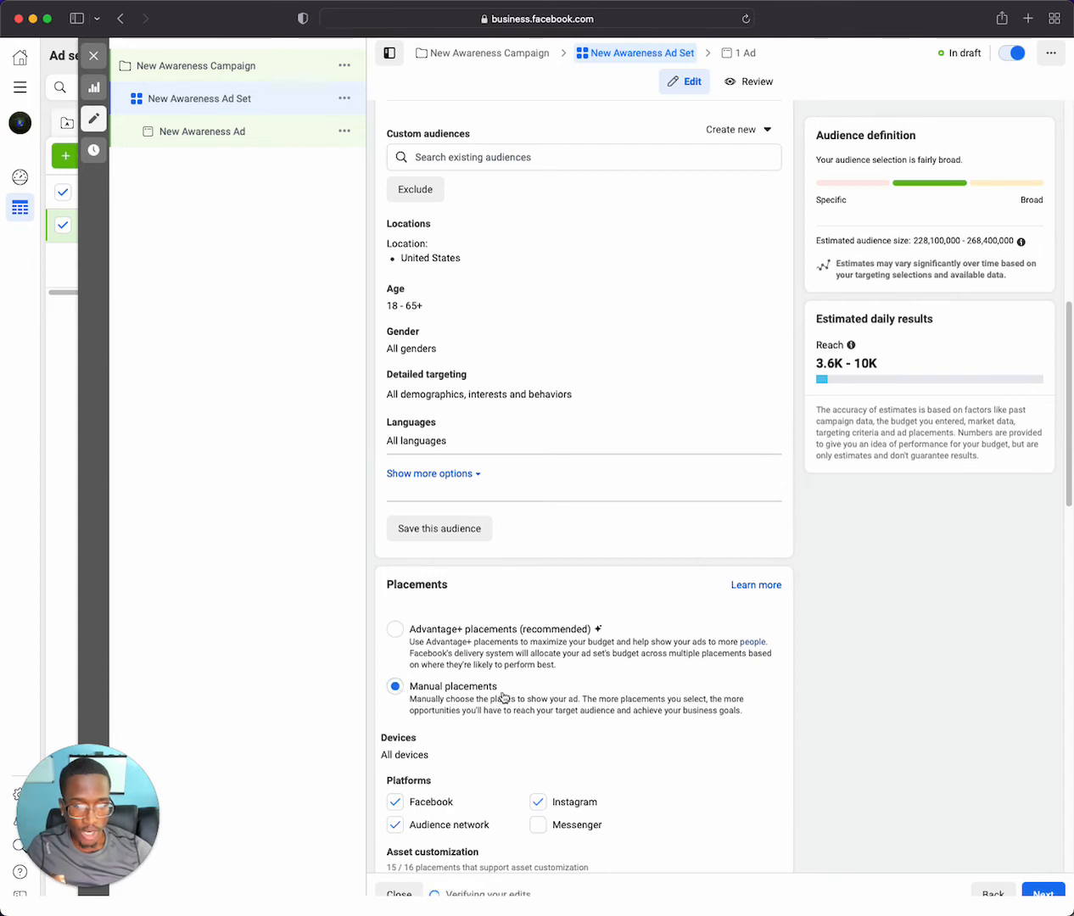
scroll(down, 3)
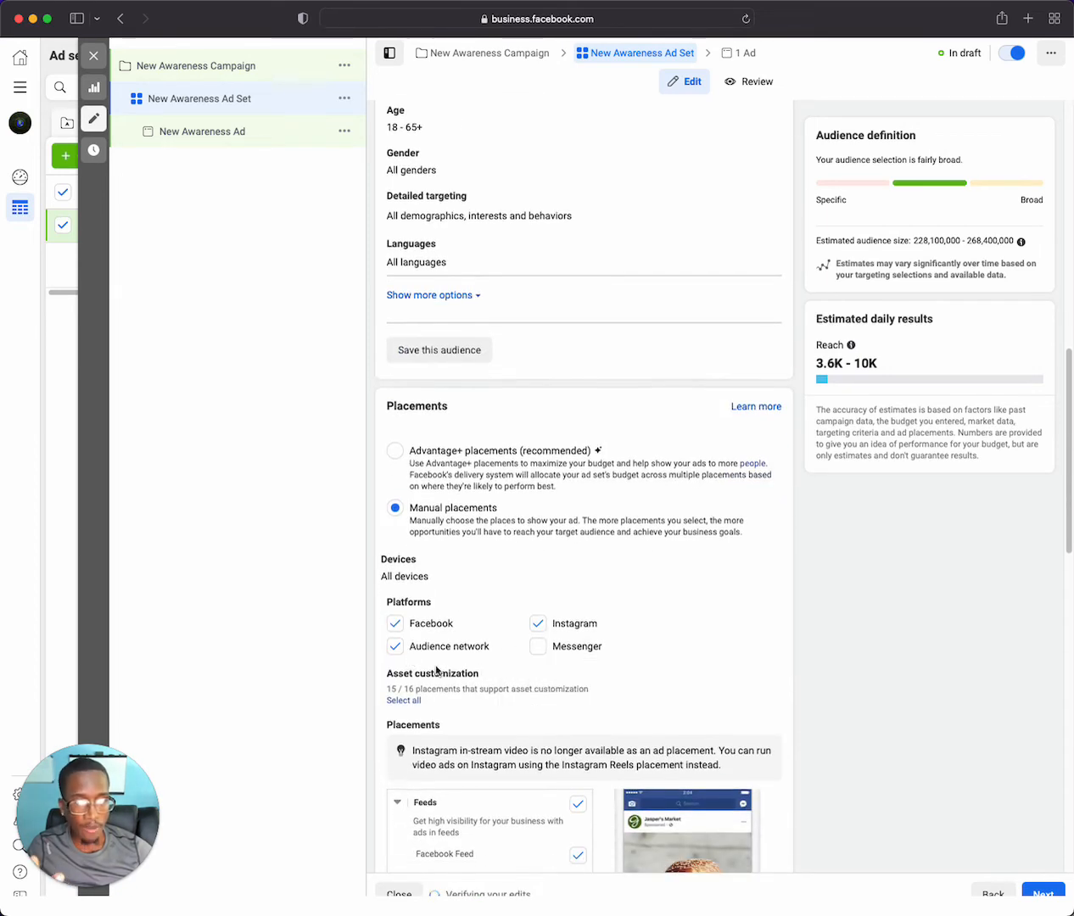
scroll(down, 3)
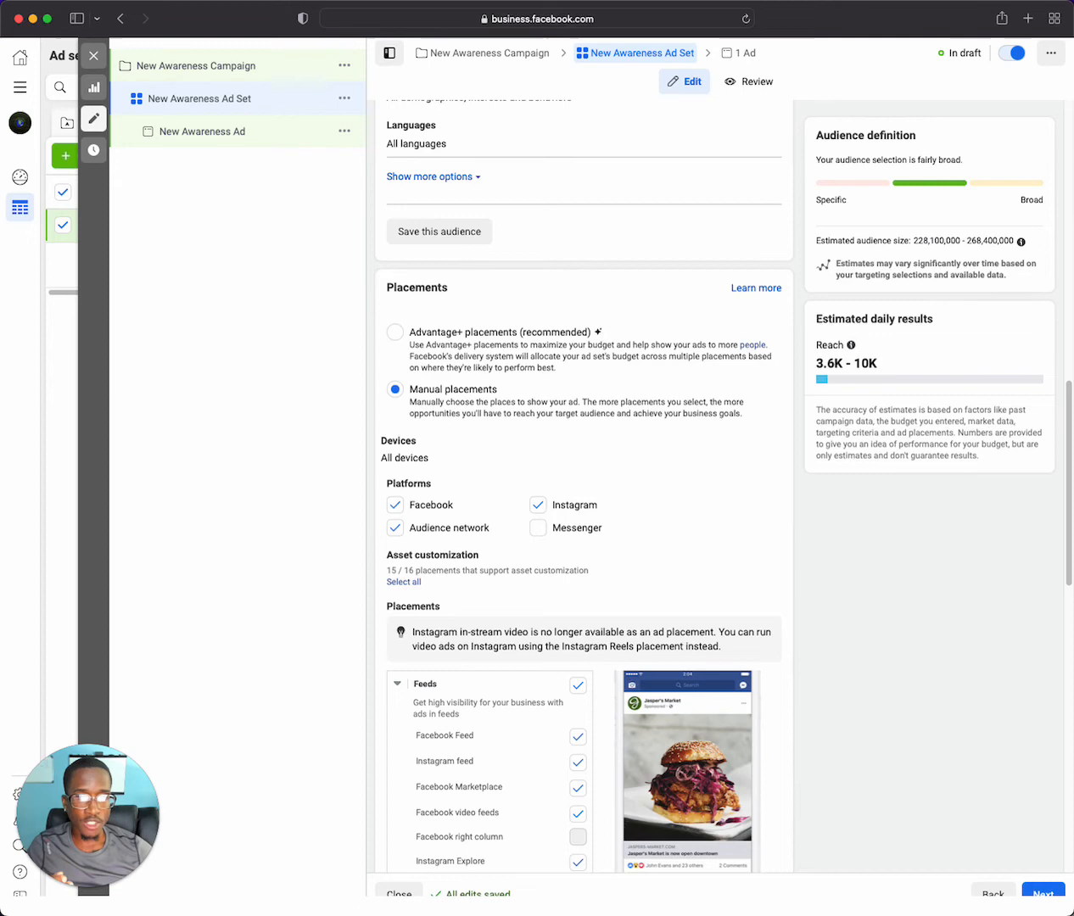
scroll(down, 3)
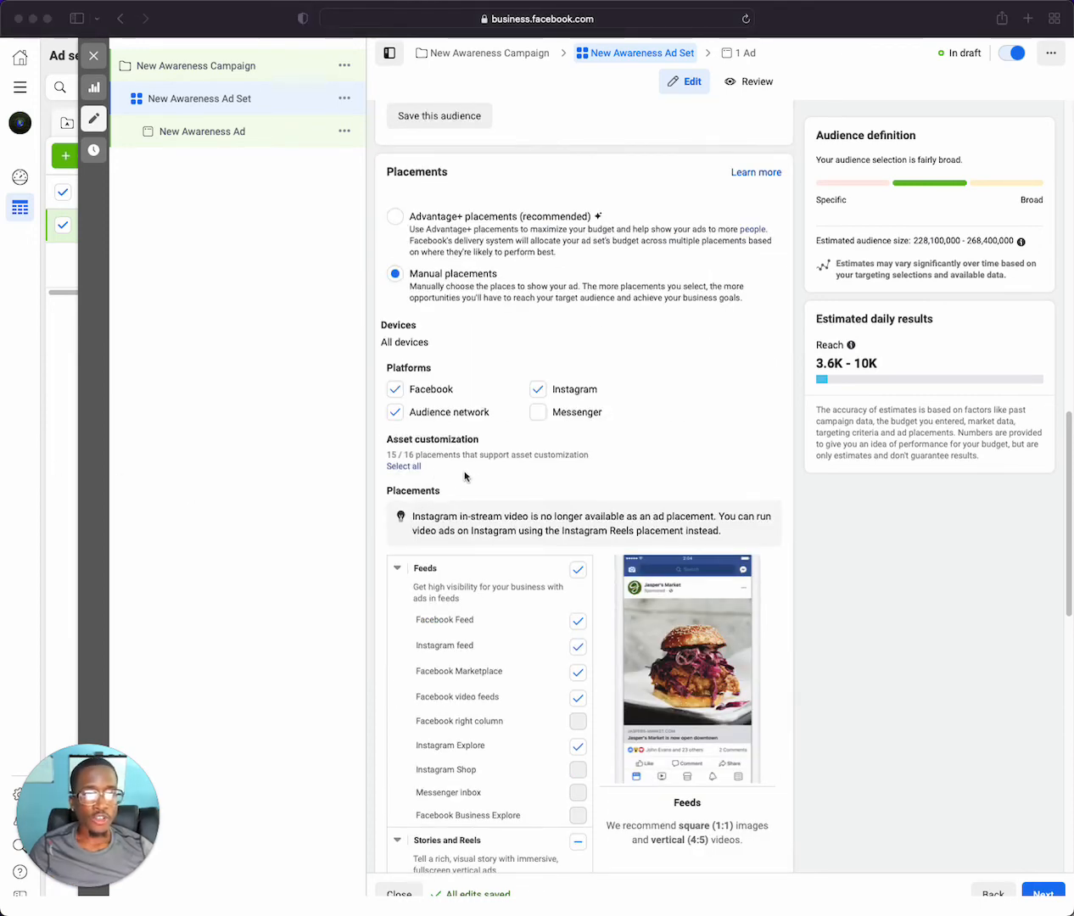
mouse_move(534, 483)
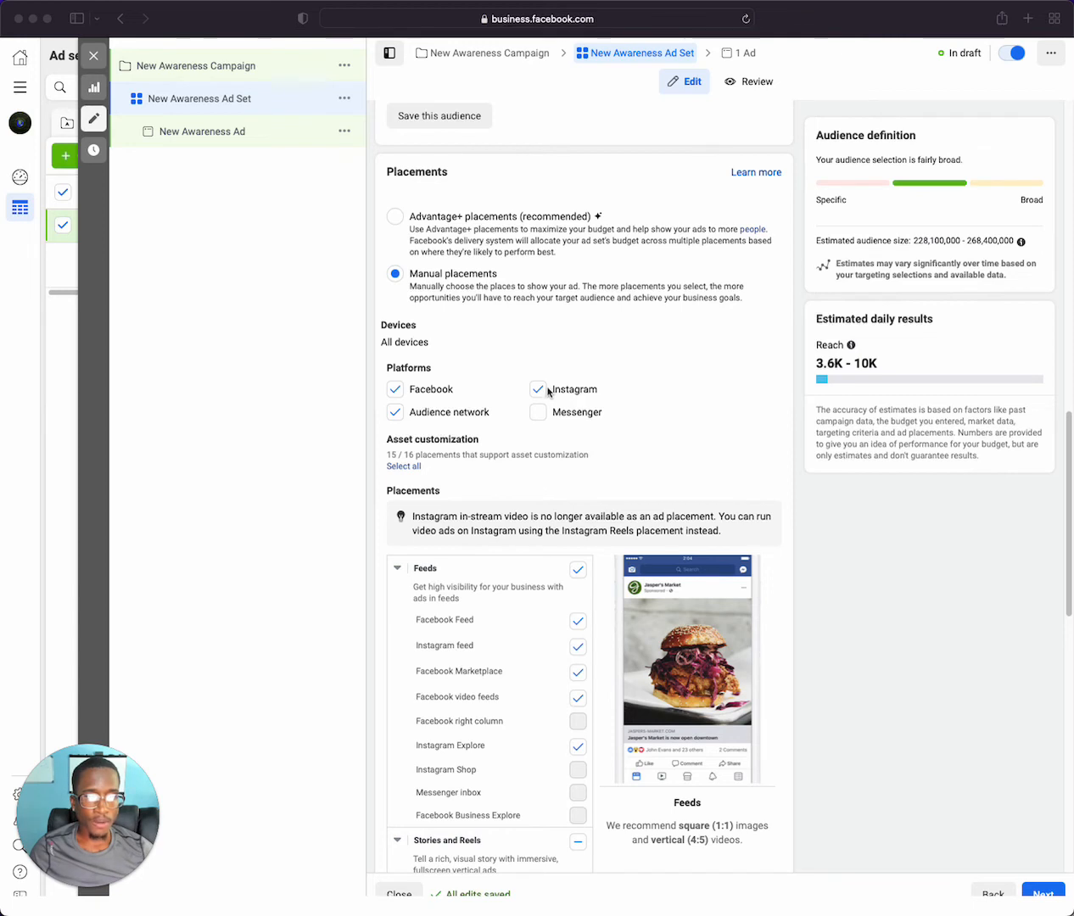
mouse_move(473, 431)
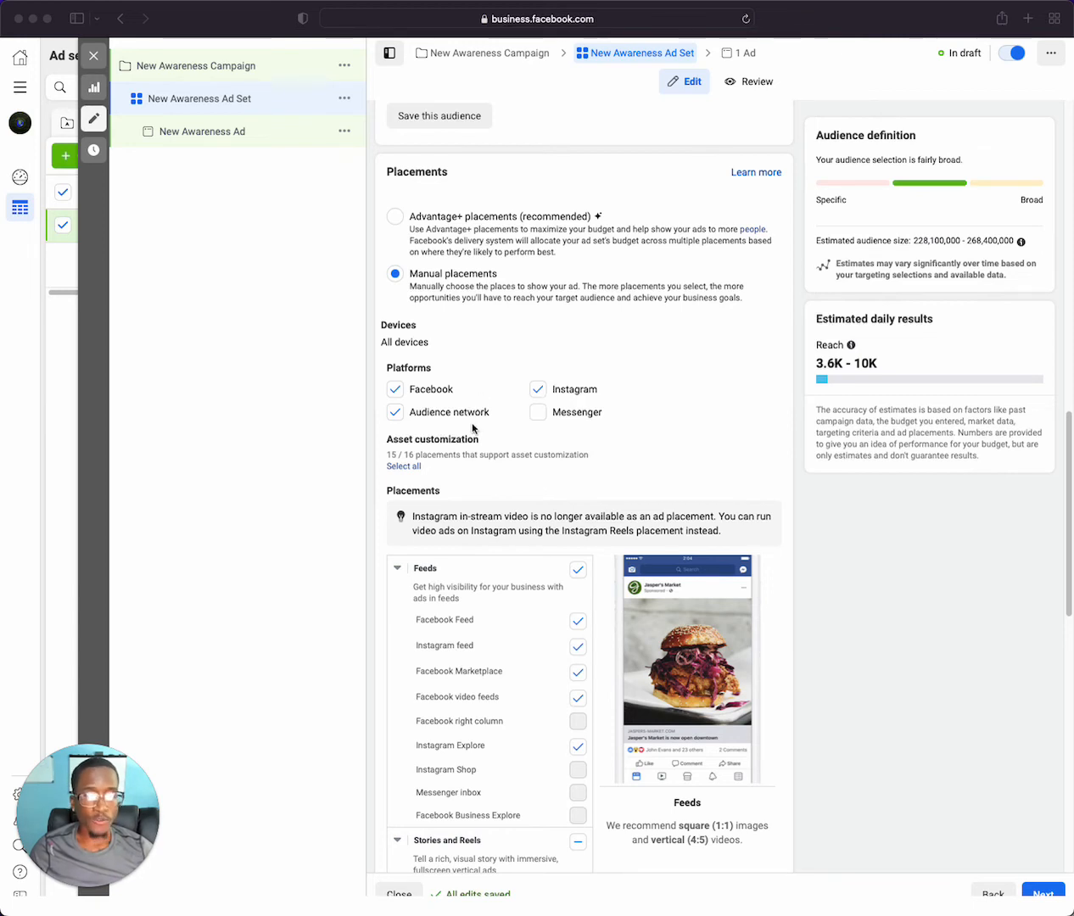
mouse_move(393, 357)
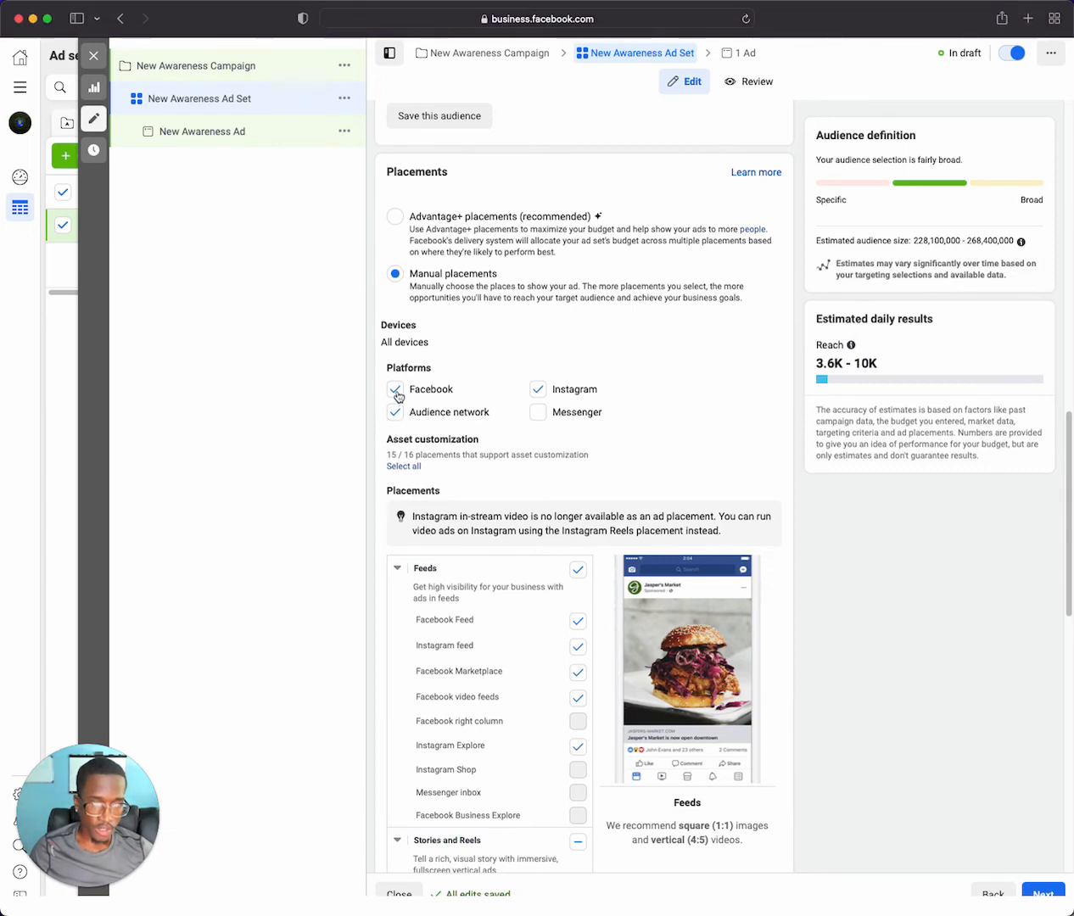
click(394, 389)
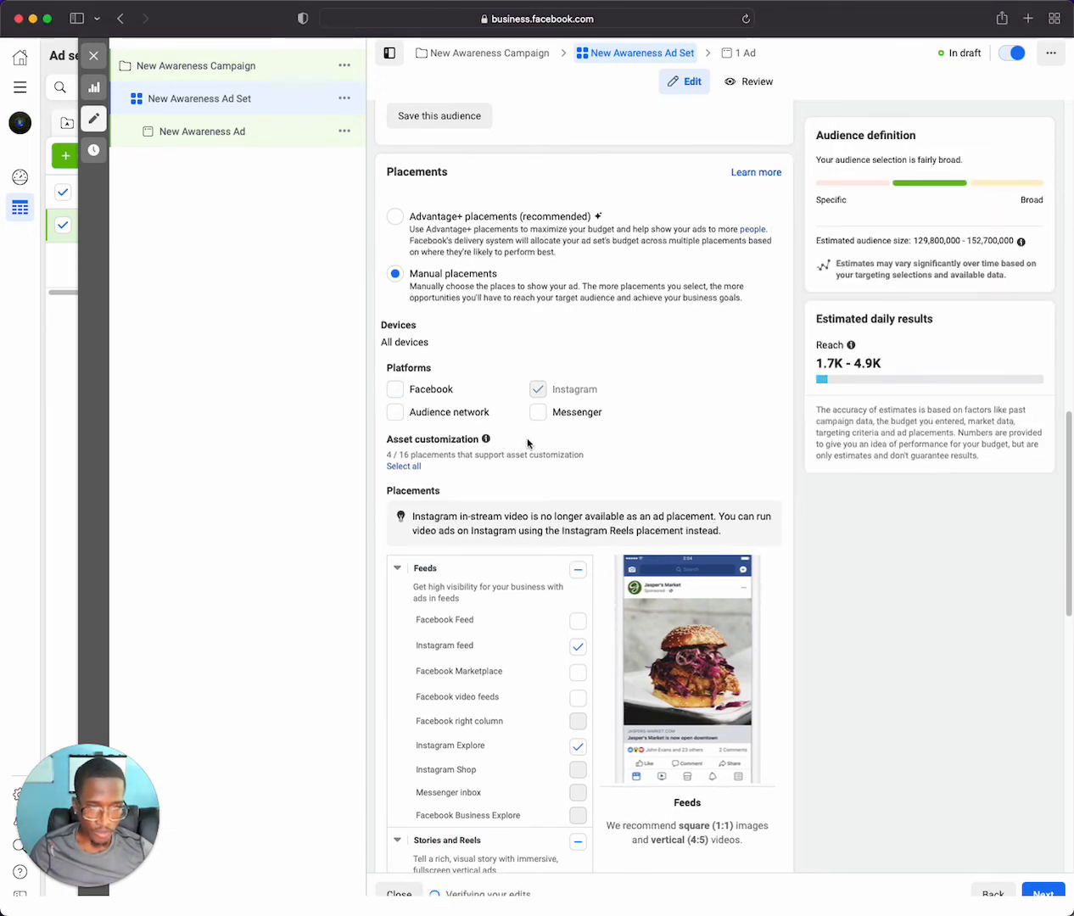
click(396, 412)
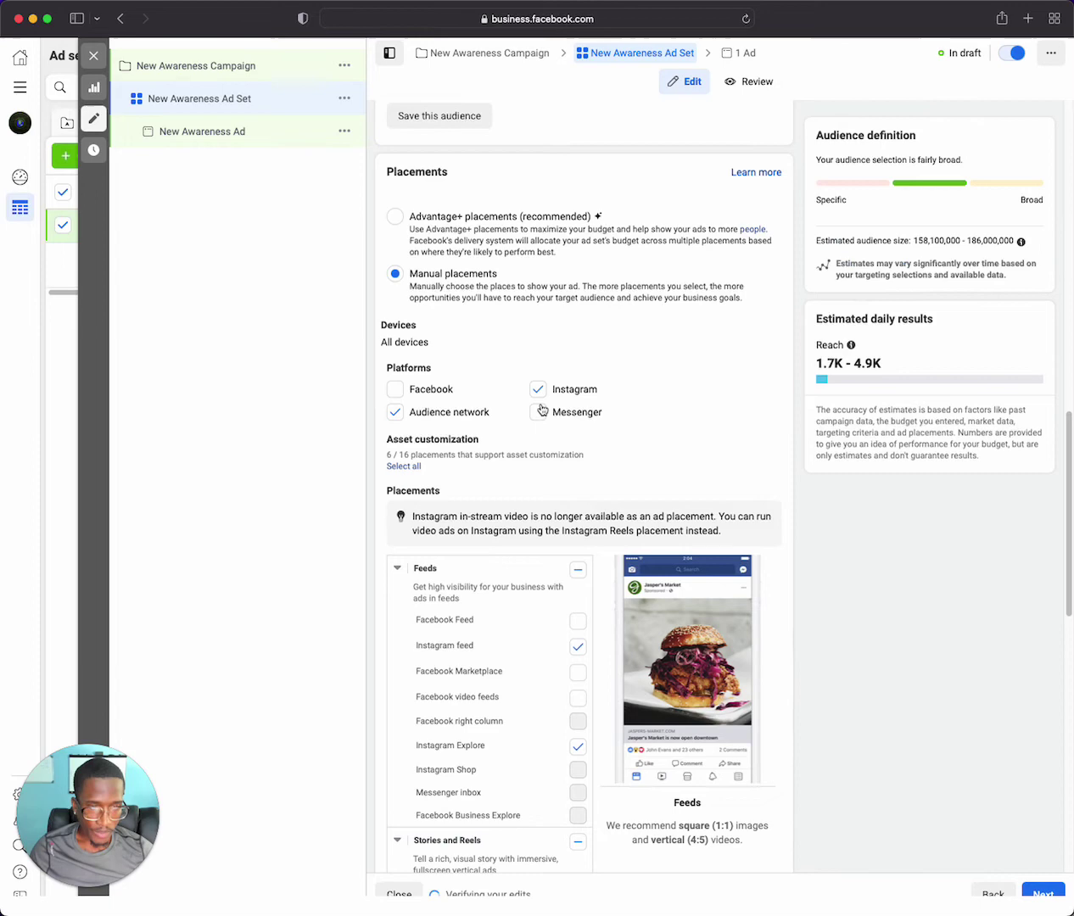
click(538, 389)
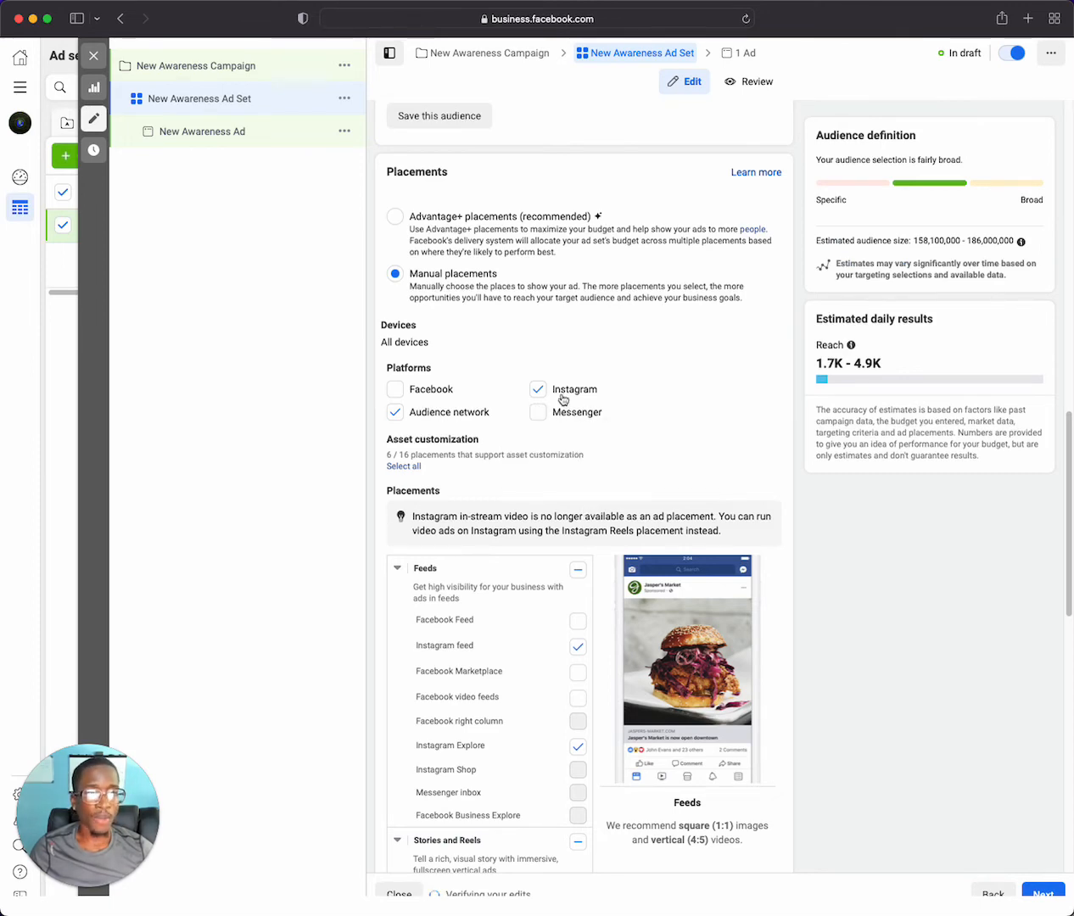
scroll(down, 3)
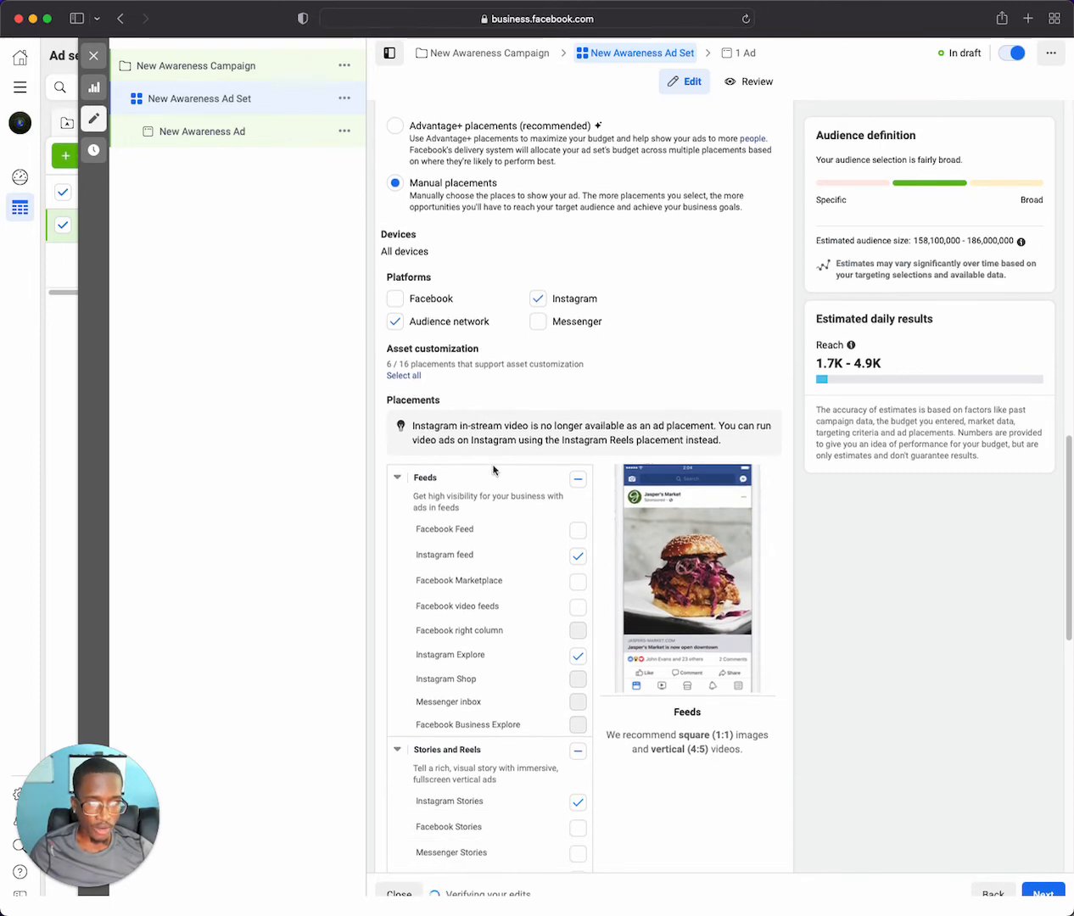
scroll(down, 3)
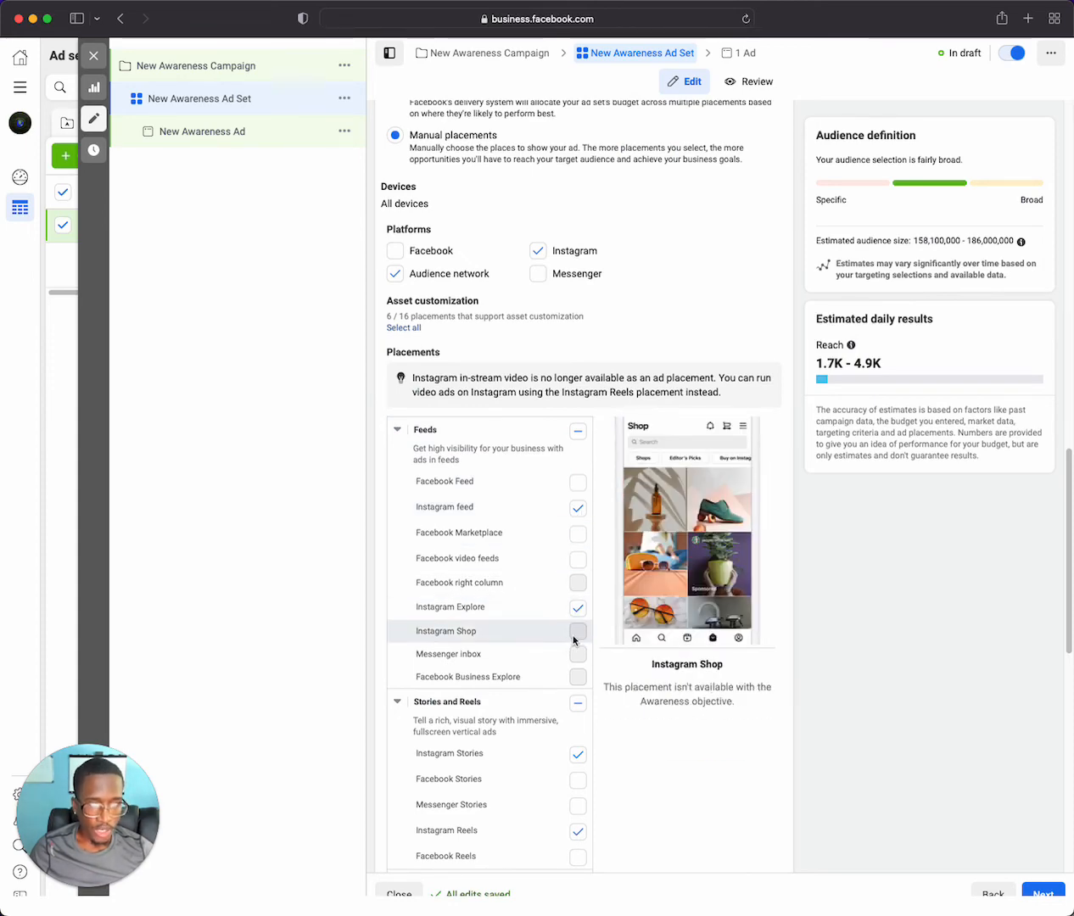
scroll(down, 3)
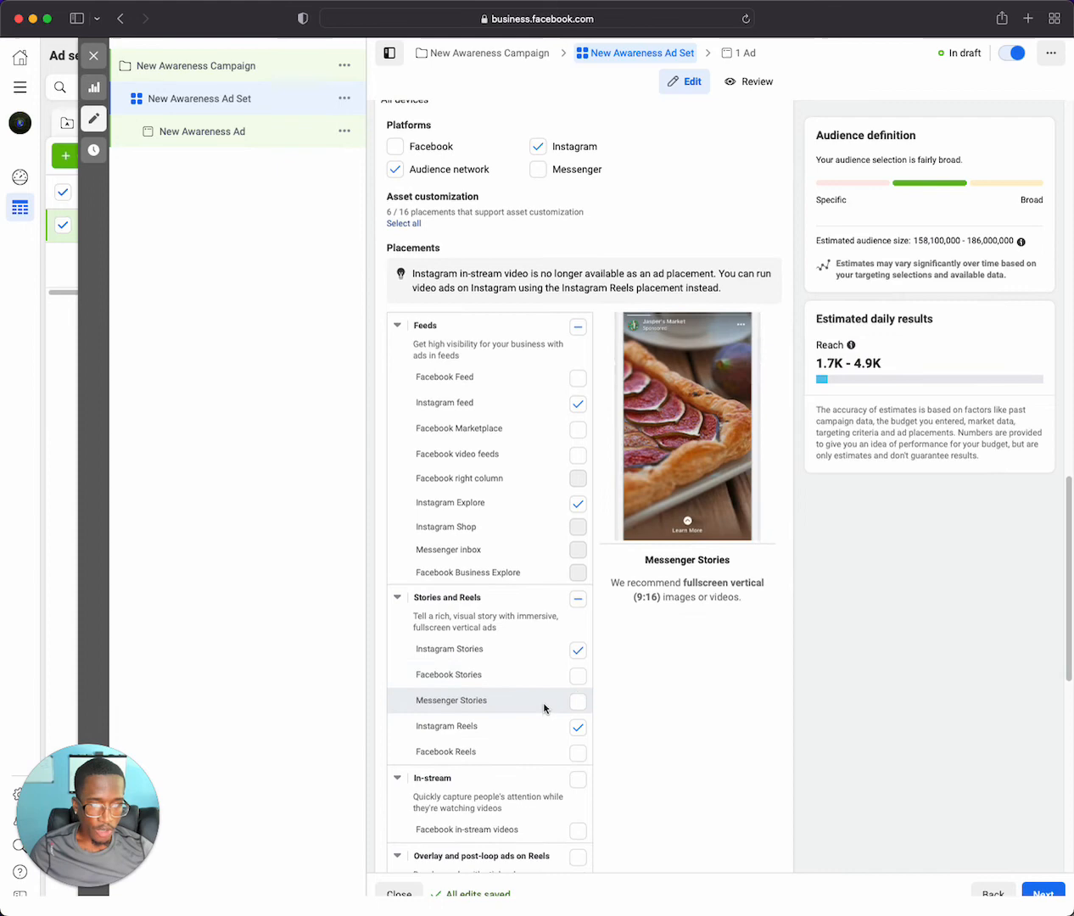
scroll(down, 3)
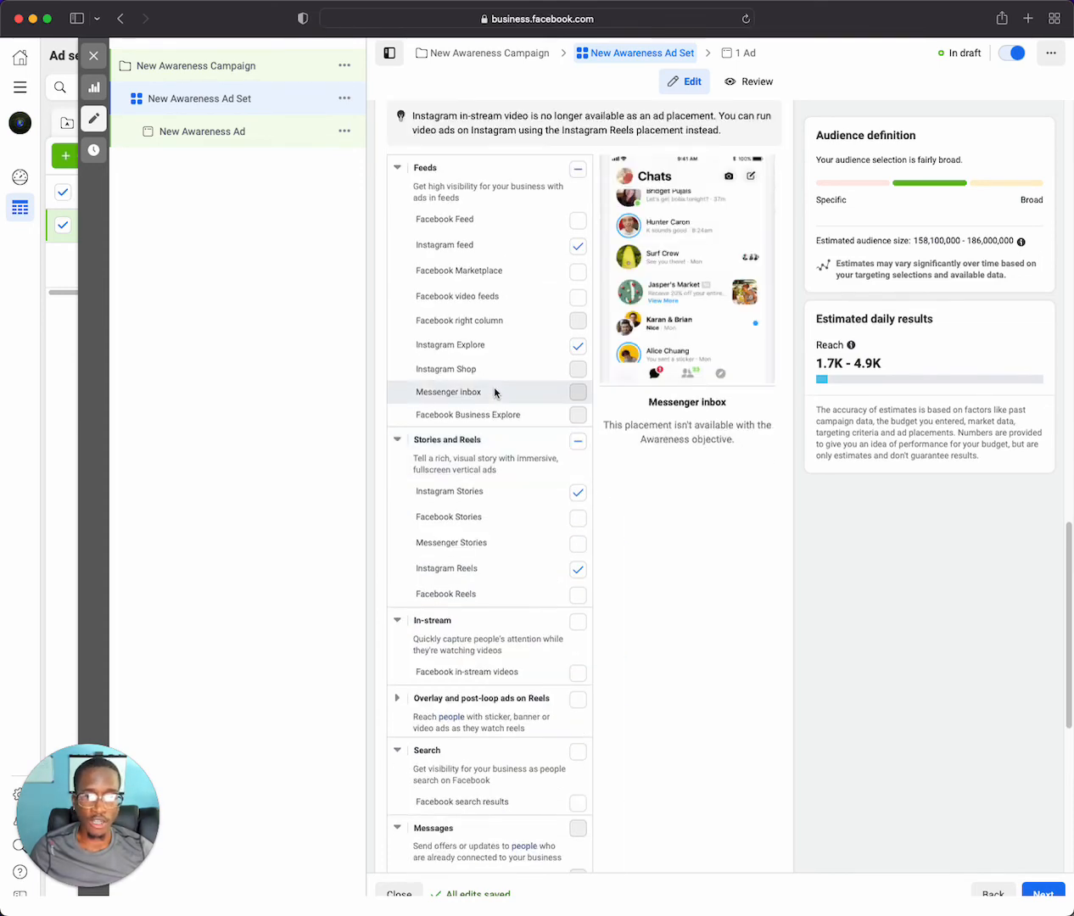
scroll(up, 3)
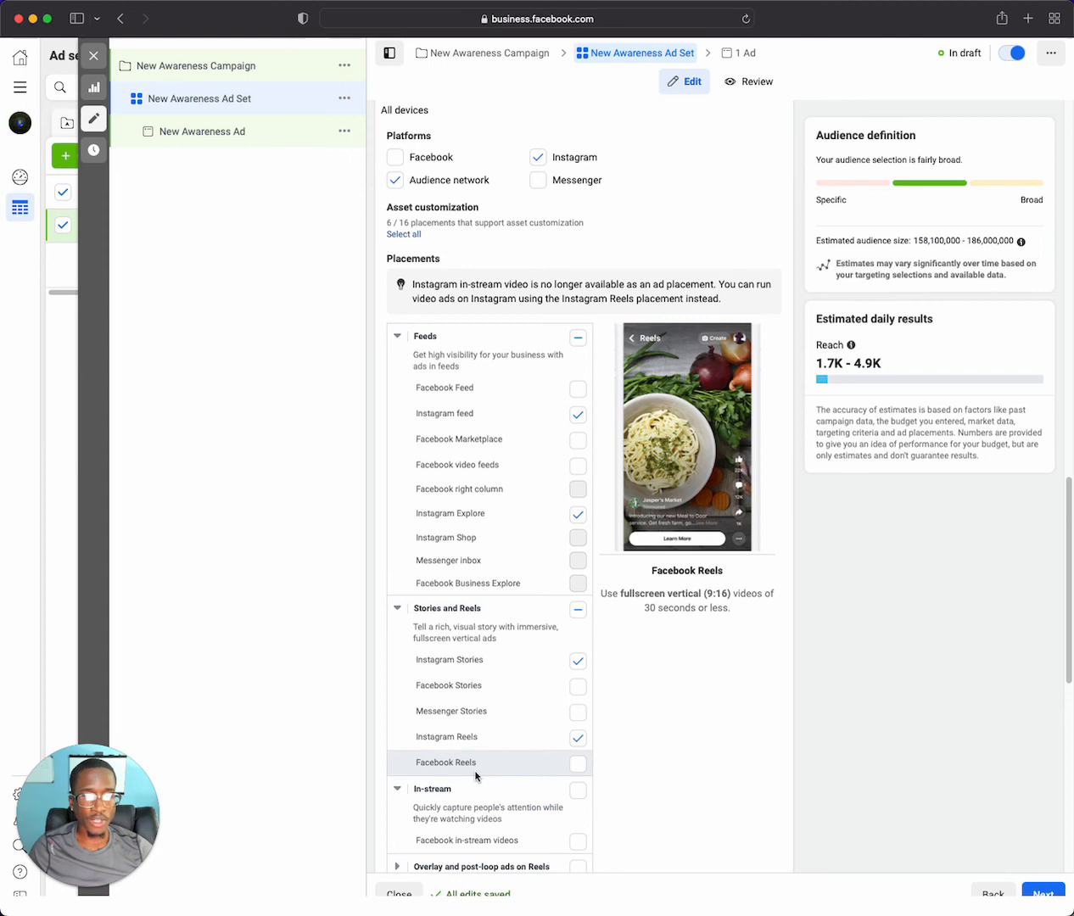
mouse_move(468, 583)
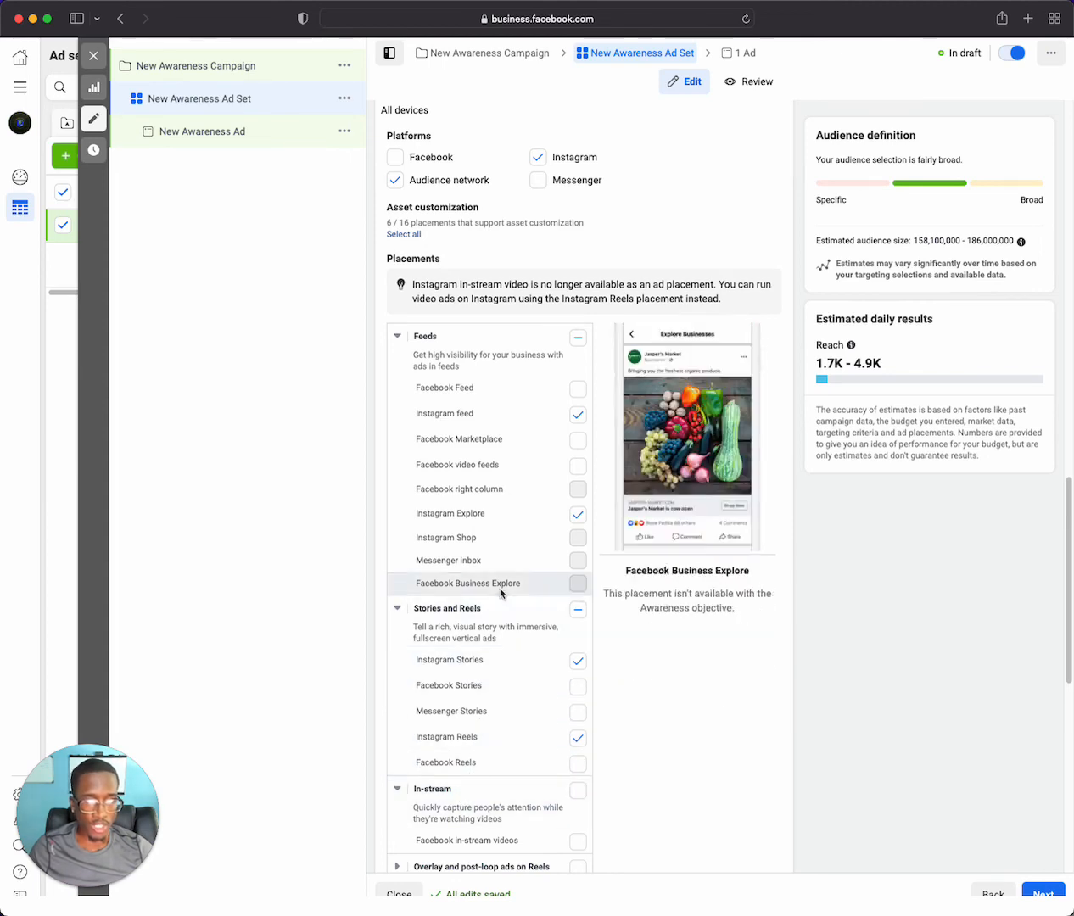
mouse_move(484, 580)
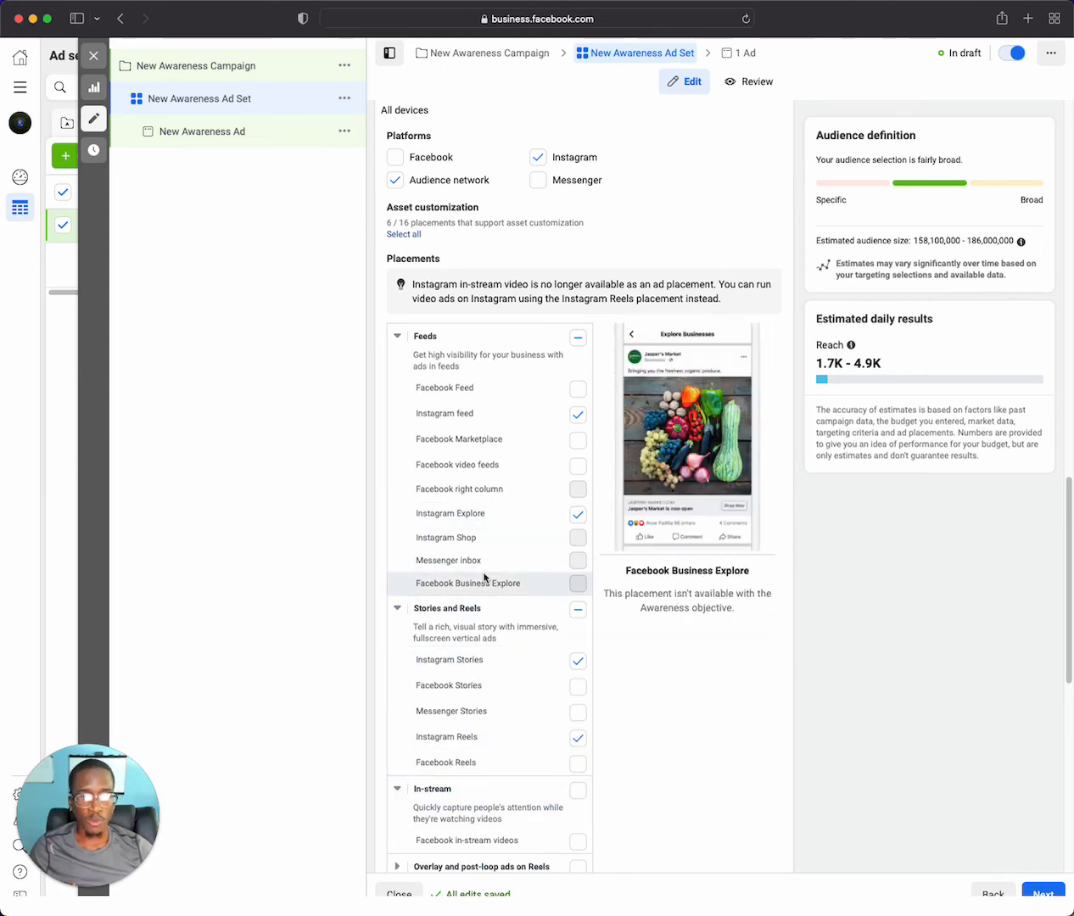